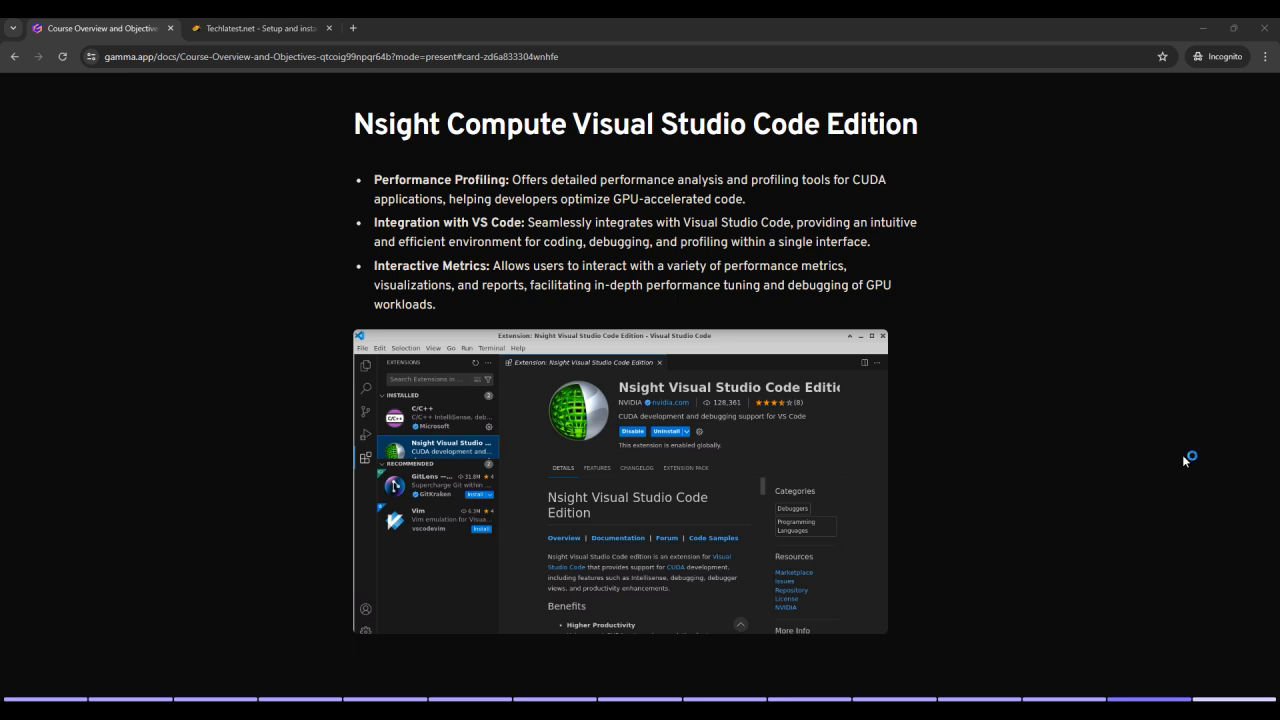
mouse_move(1184, 460)
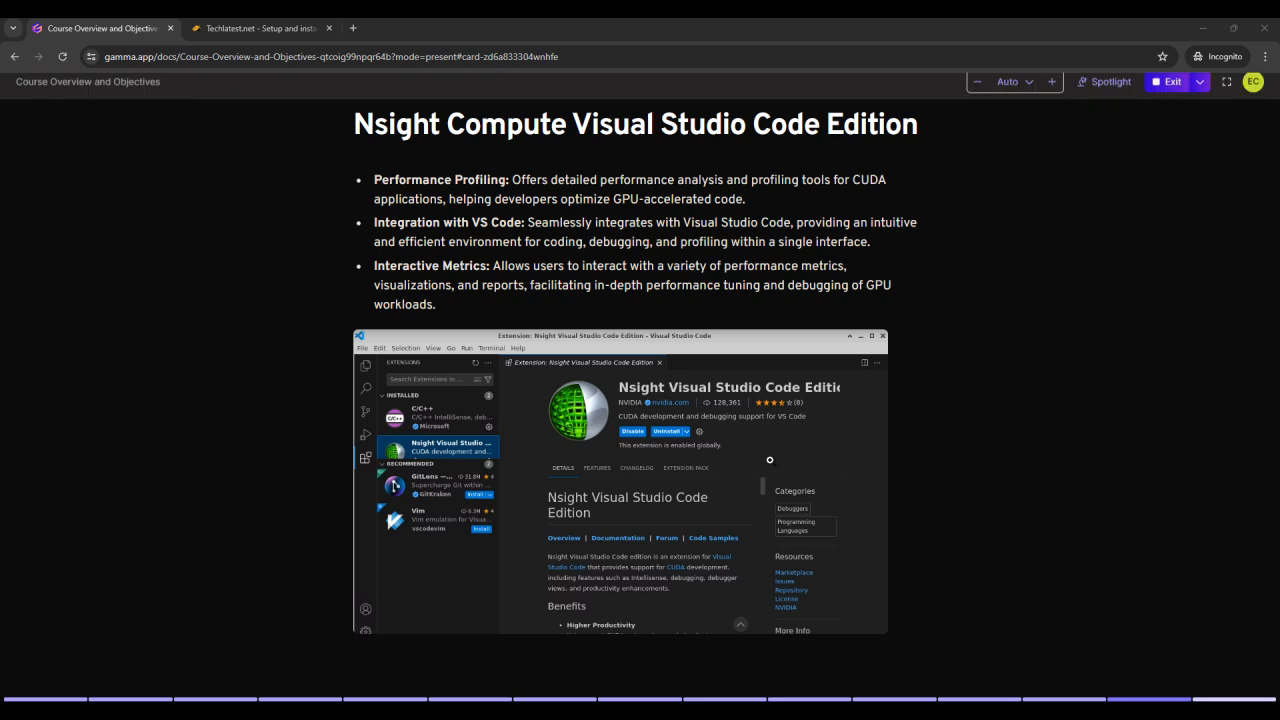
From the Techlatest setup page, go to the Azure Deployment Guide for the NVIDIA CUDA VM.
click(262, 28)
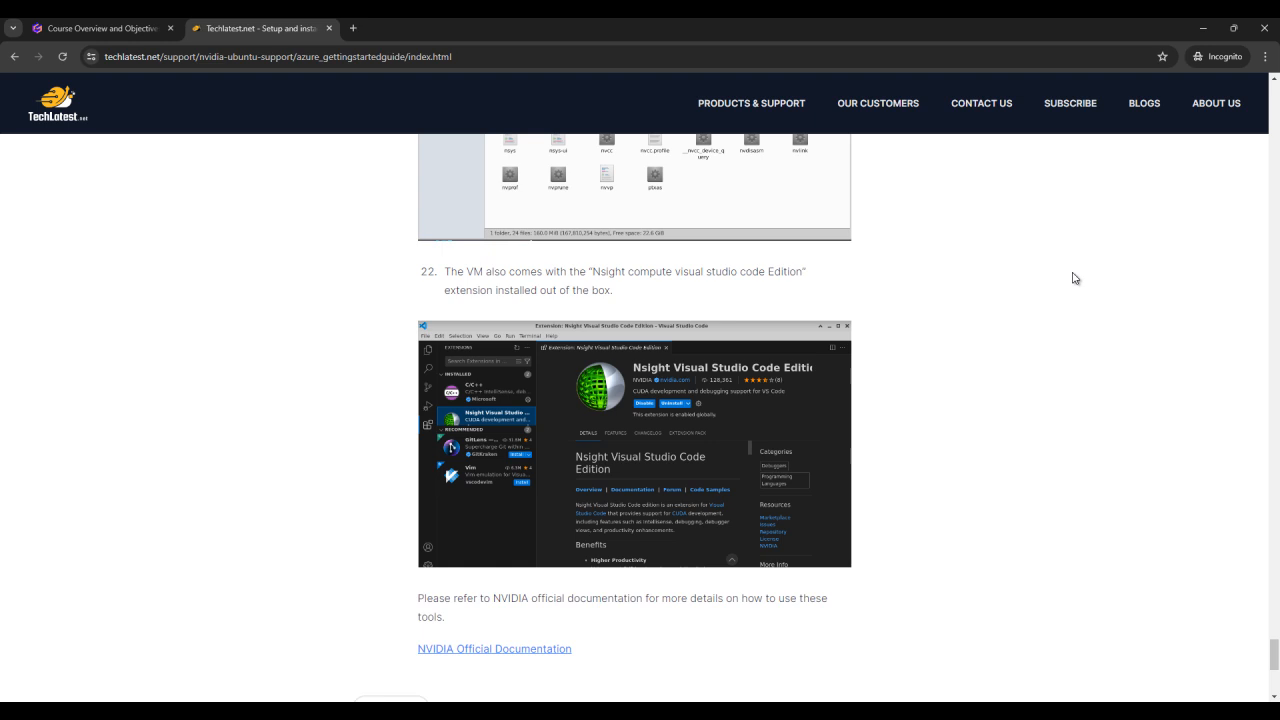
mouse_move(912, 418)
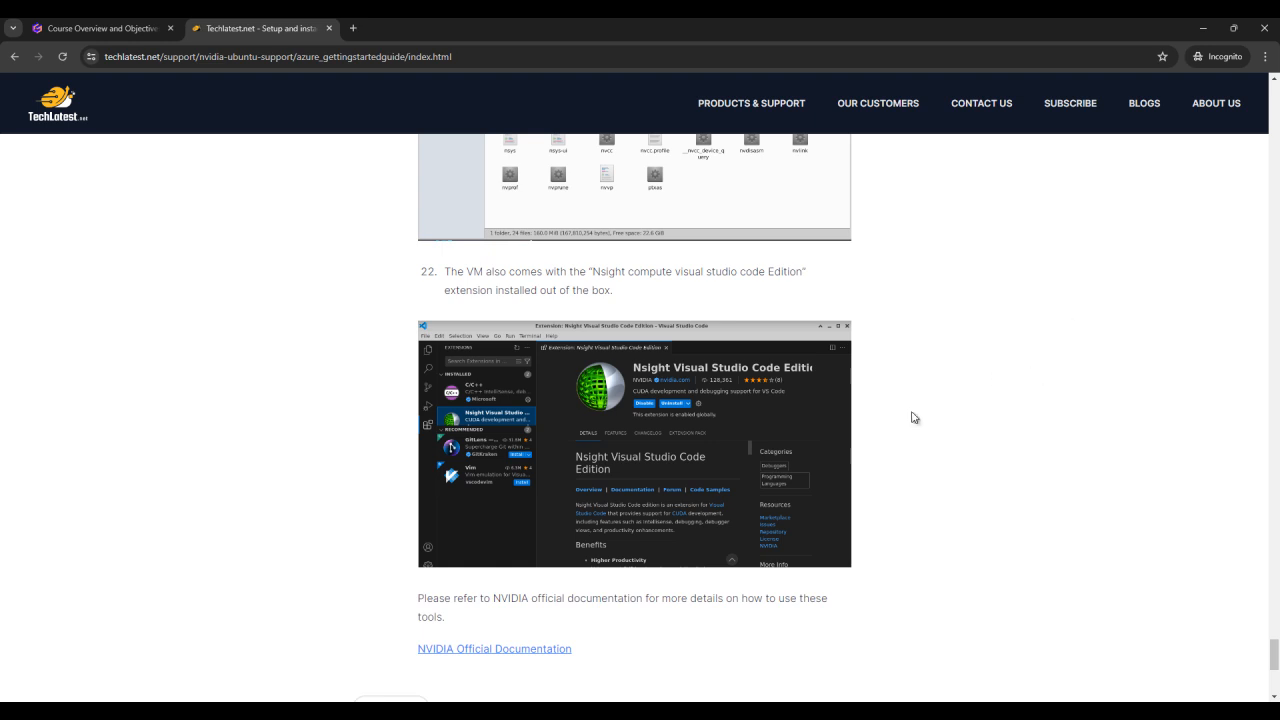
scroll(up, 3)
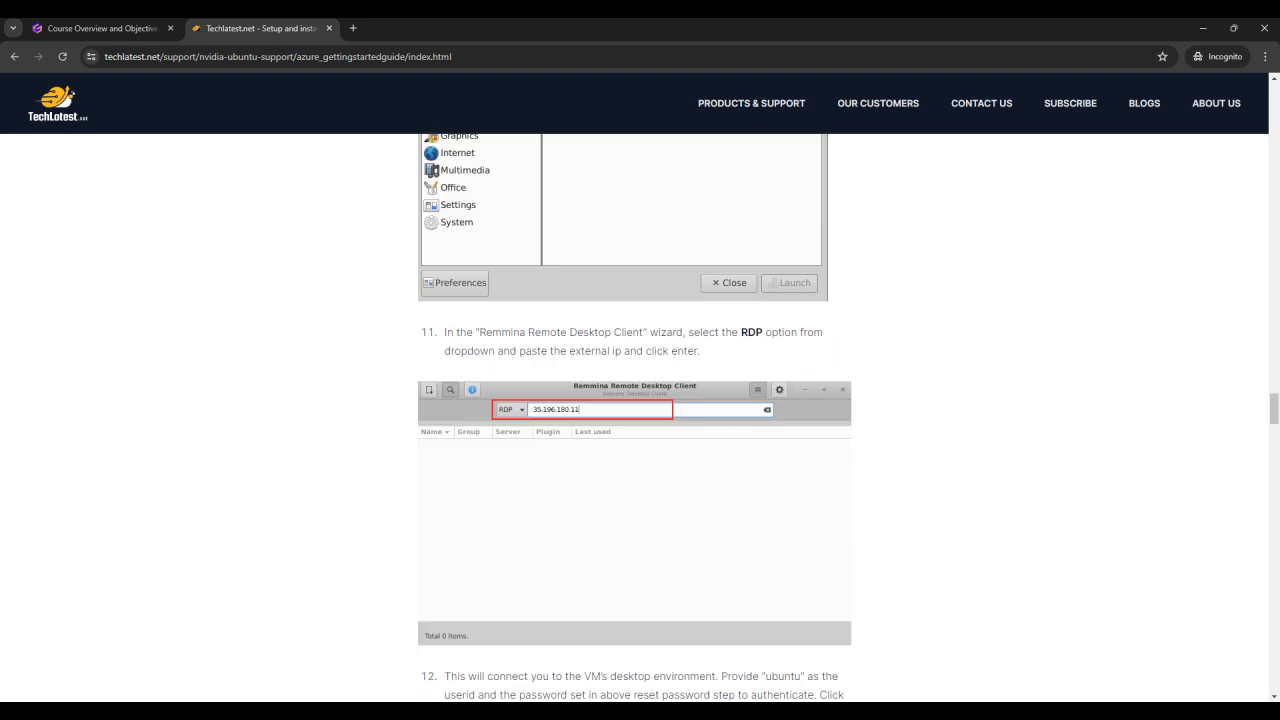
scroll(up, 3)
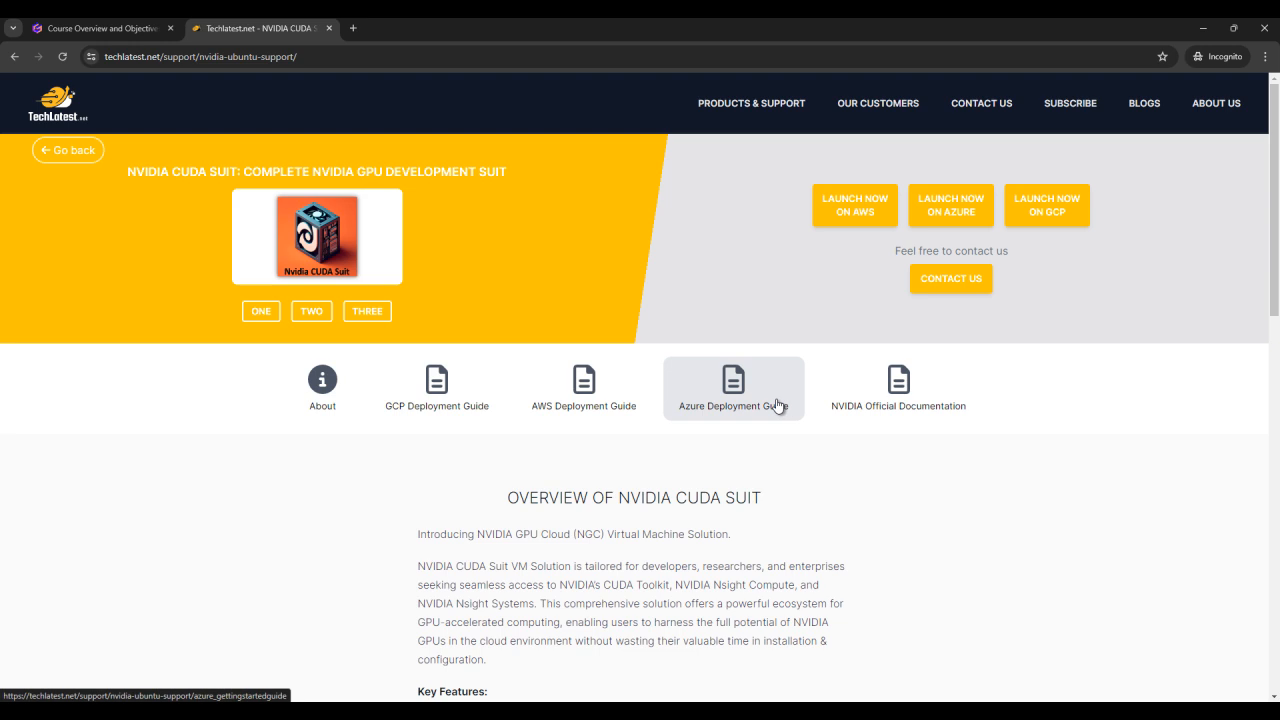
click(732, 388)
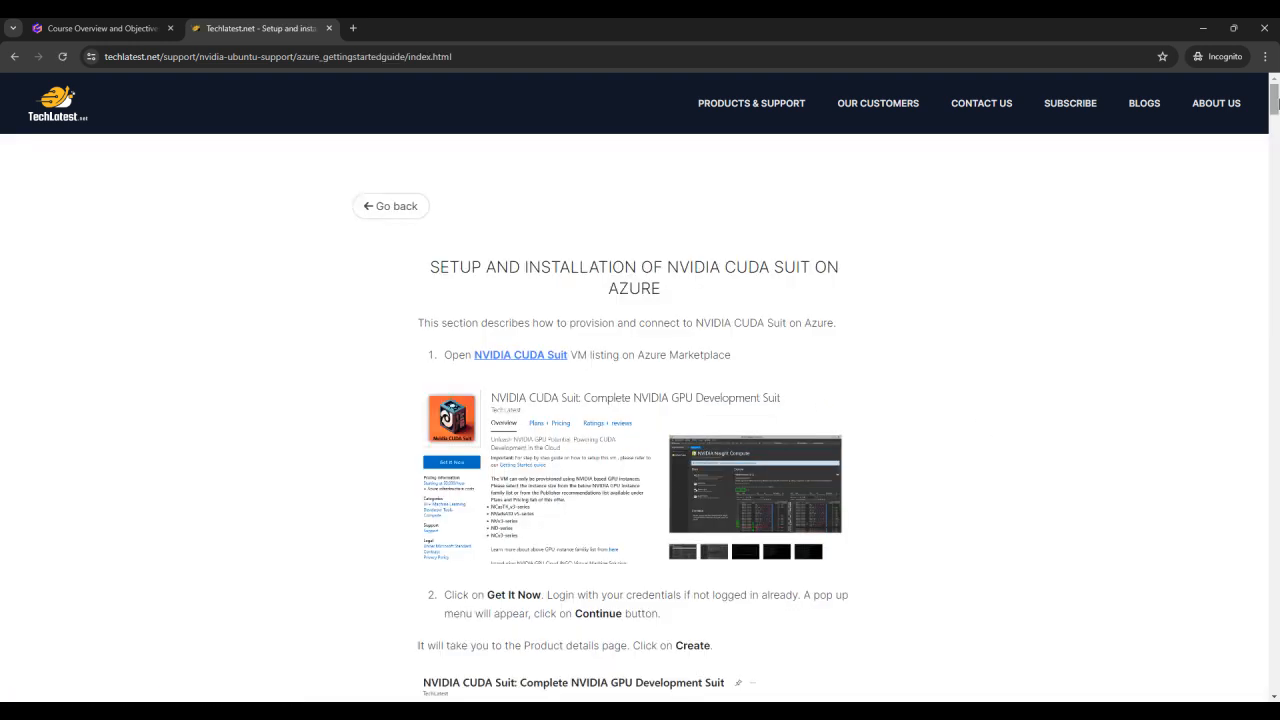
Scroll the guide to step 22 showing the preinstalled Nsight Visual Studio Code extension.
scroll(down, 3)
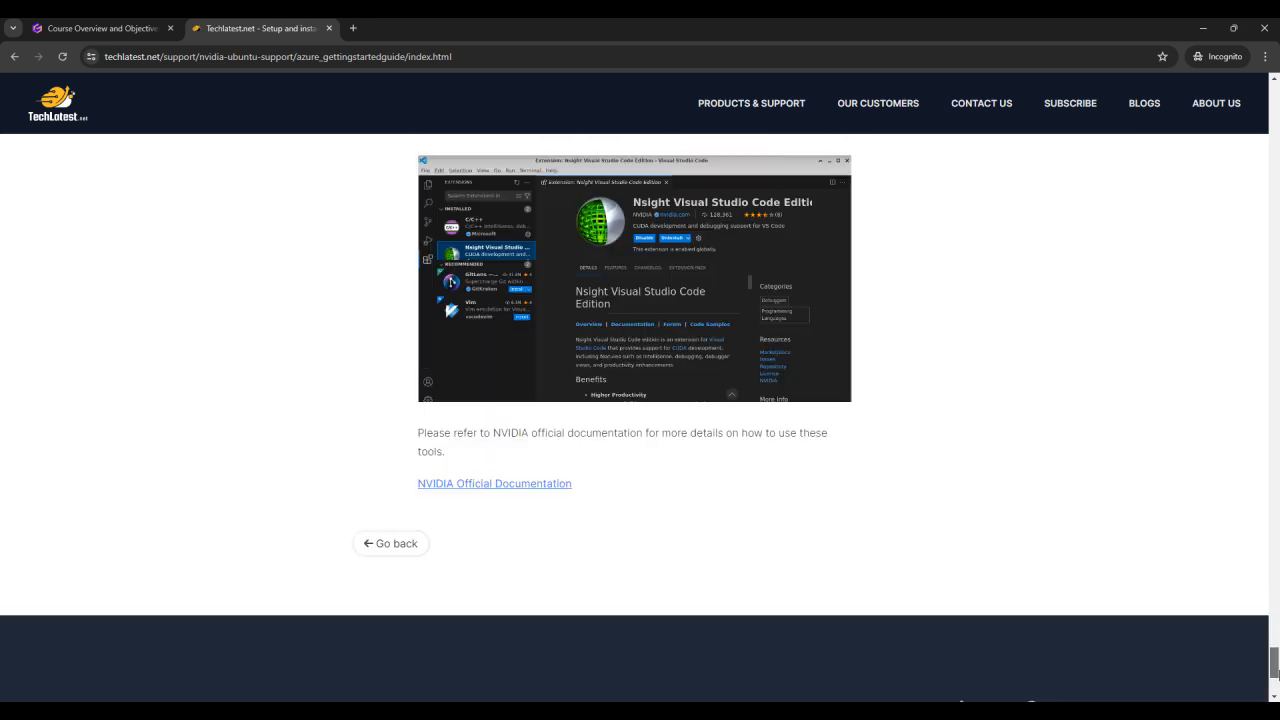
scroll(up, 3)
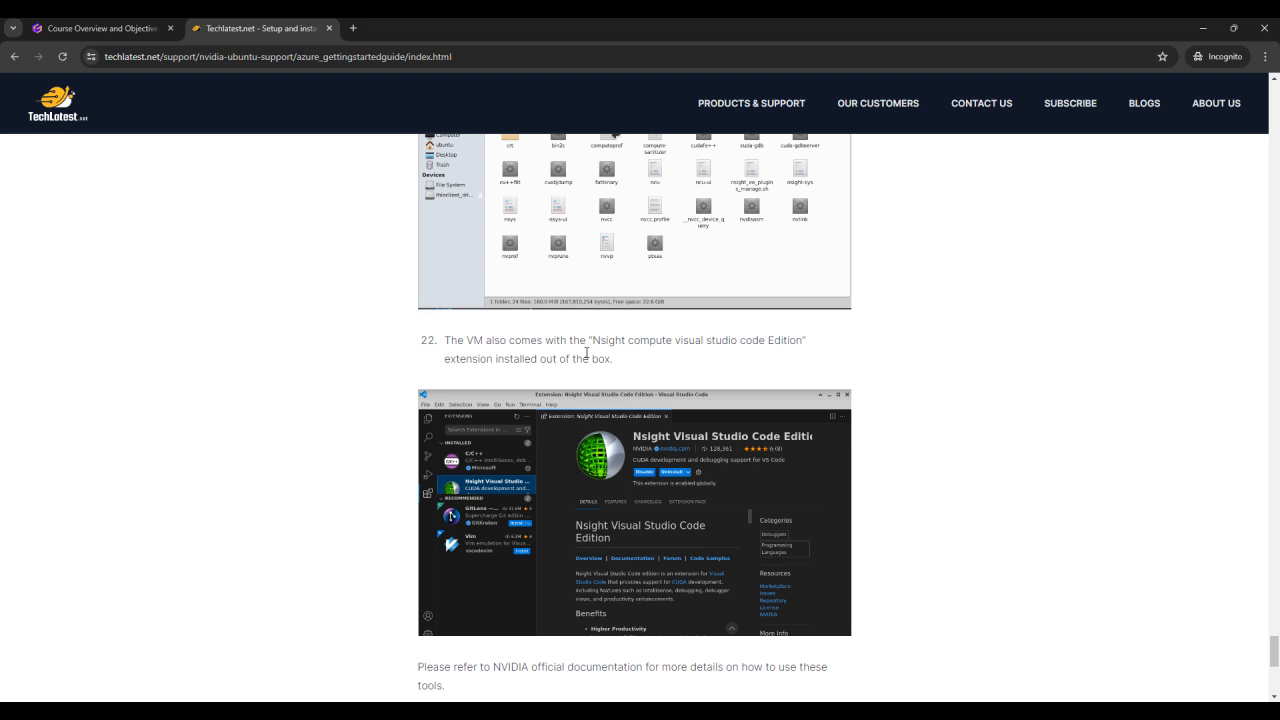
mouse_move(640, 364)
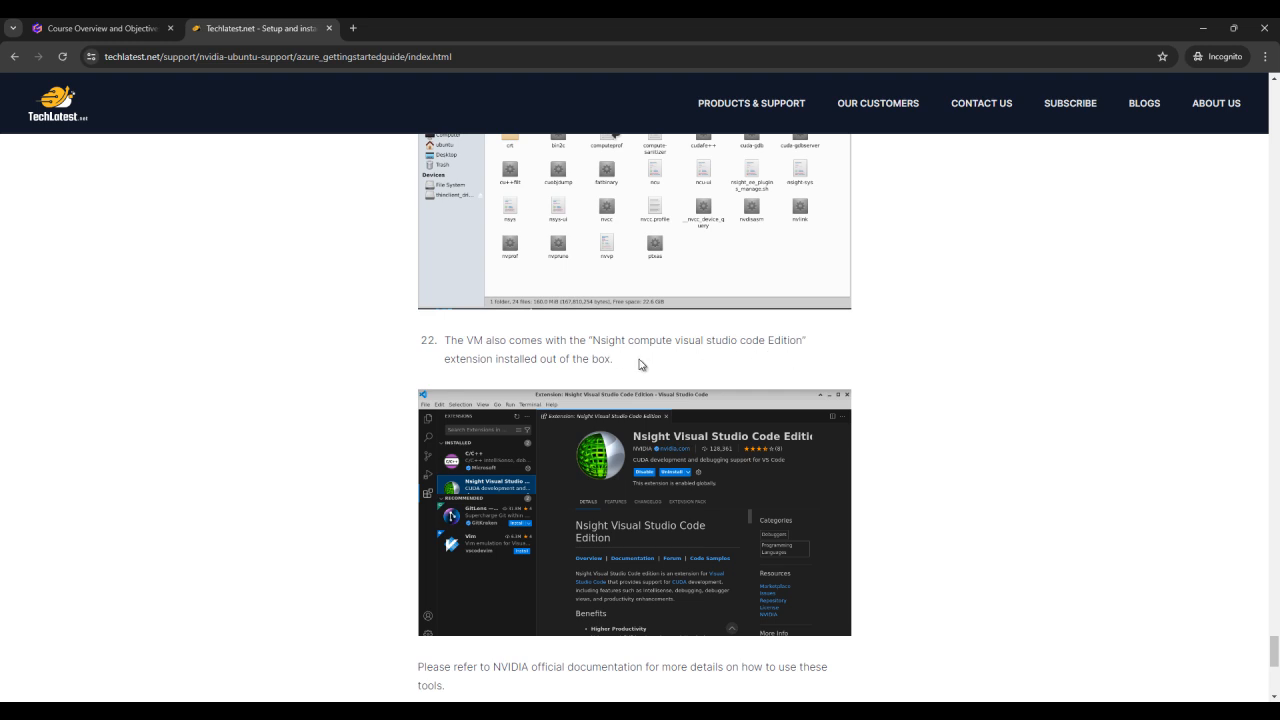
mouse_move(524, 358)
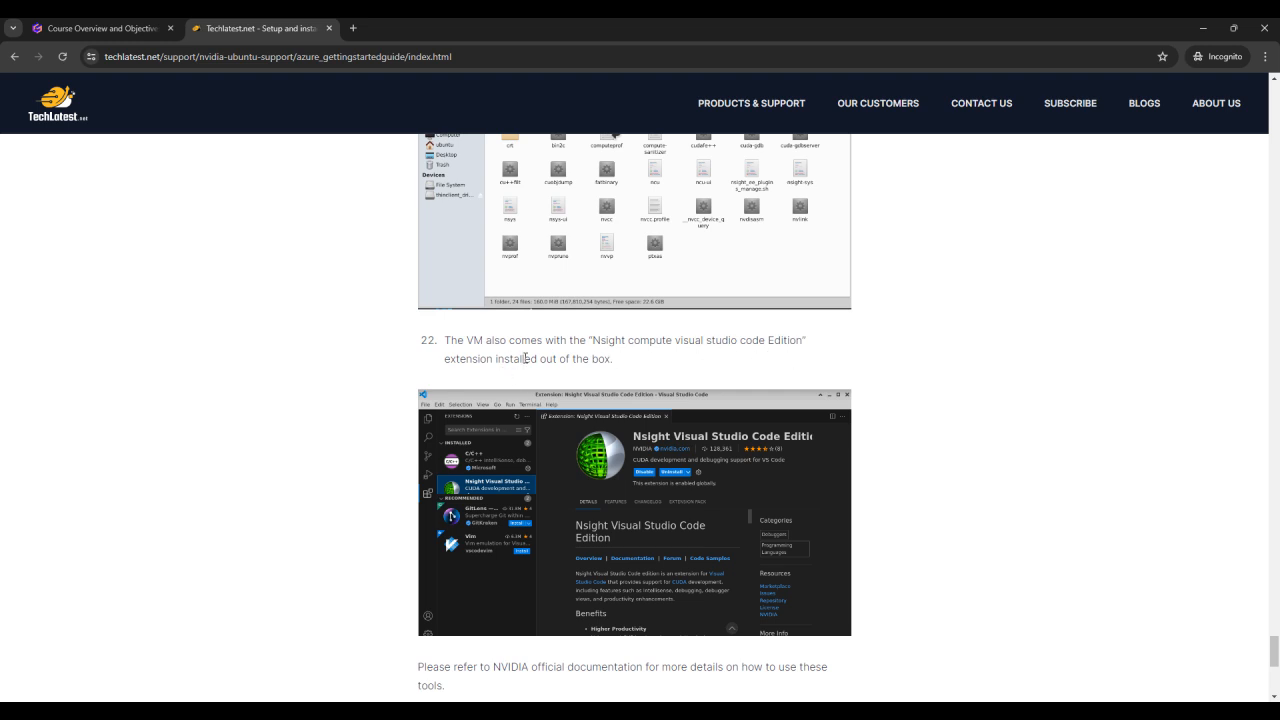
scroll(down, 3)
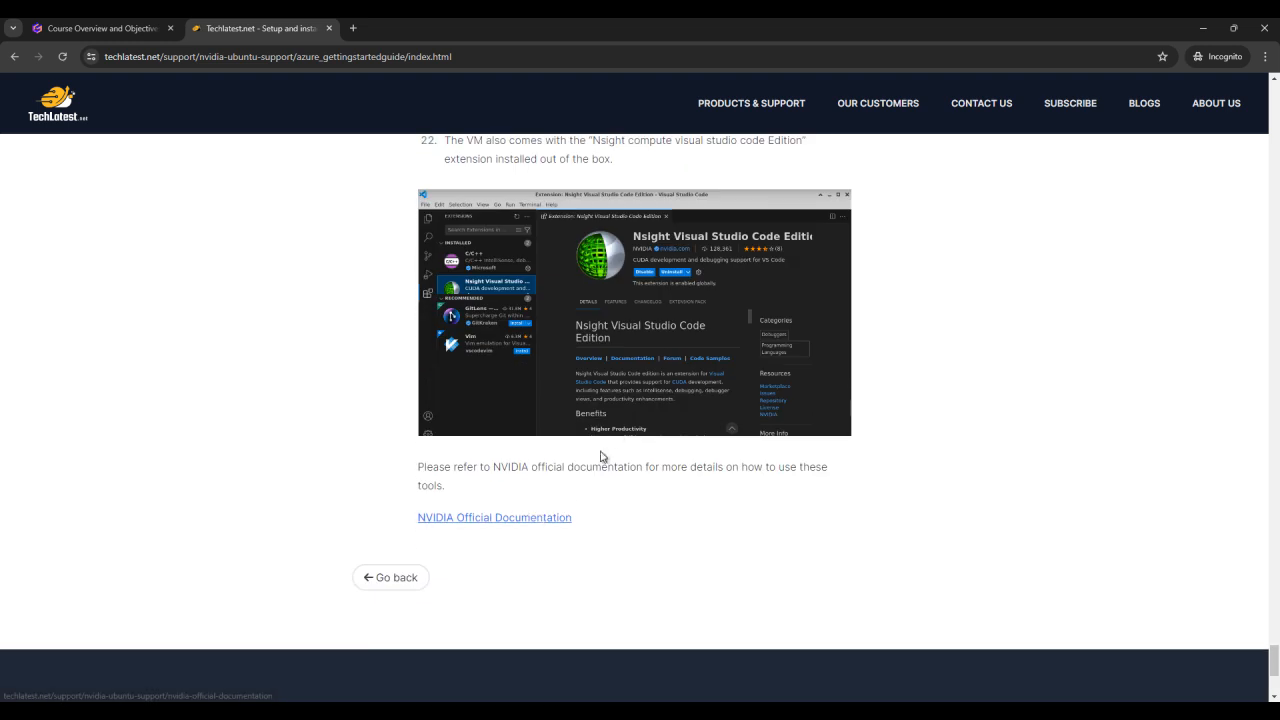
scroll(up, 3)
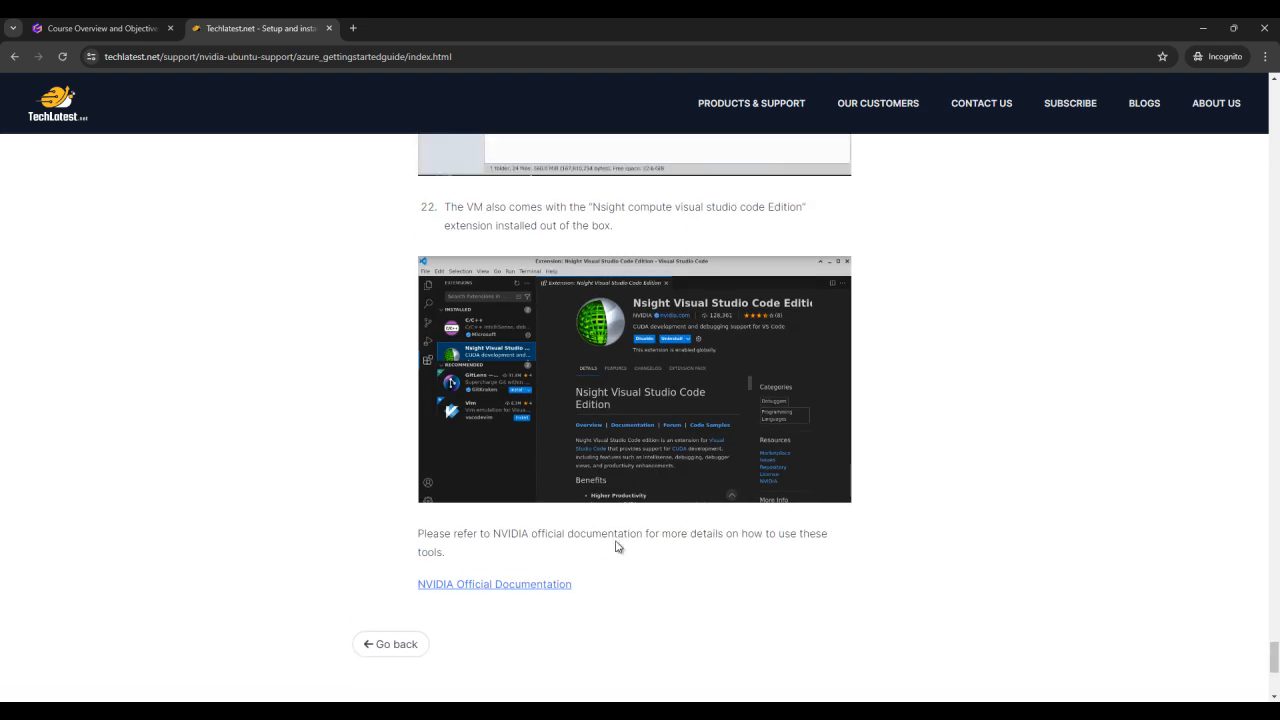
mouse_move(564, 548)
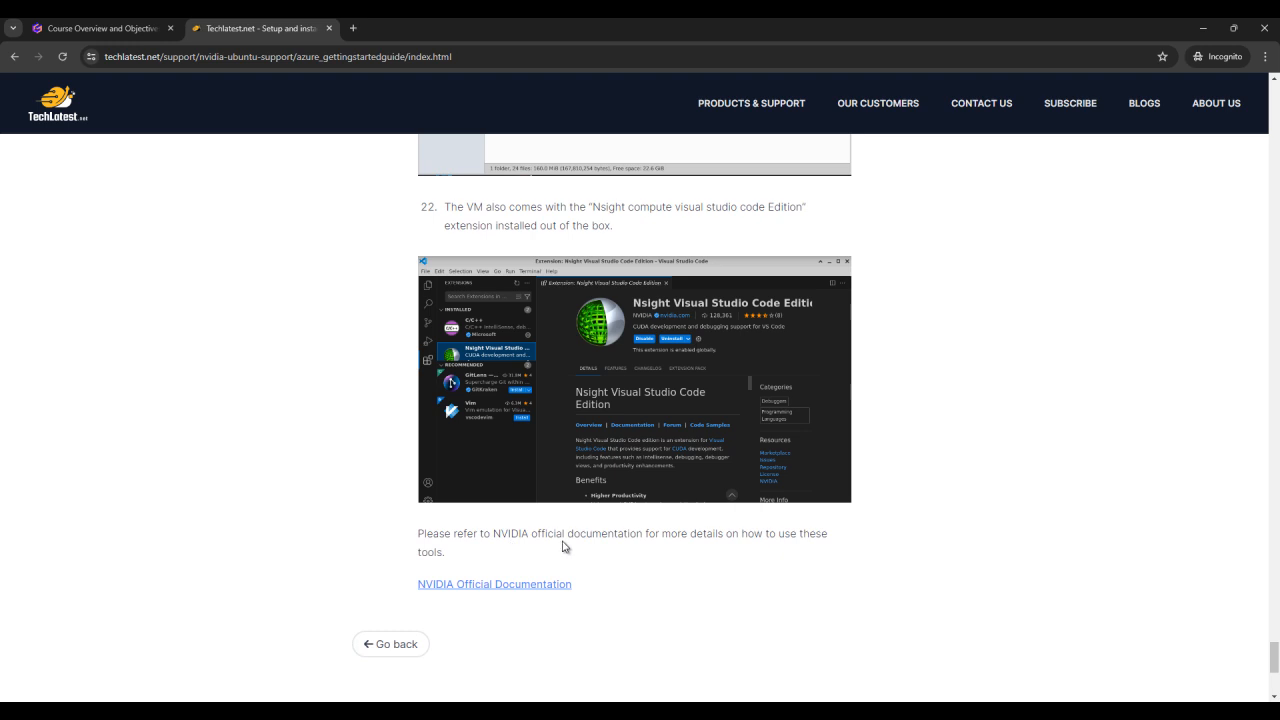
mouse_move(894, 560)
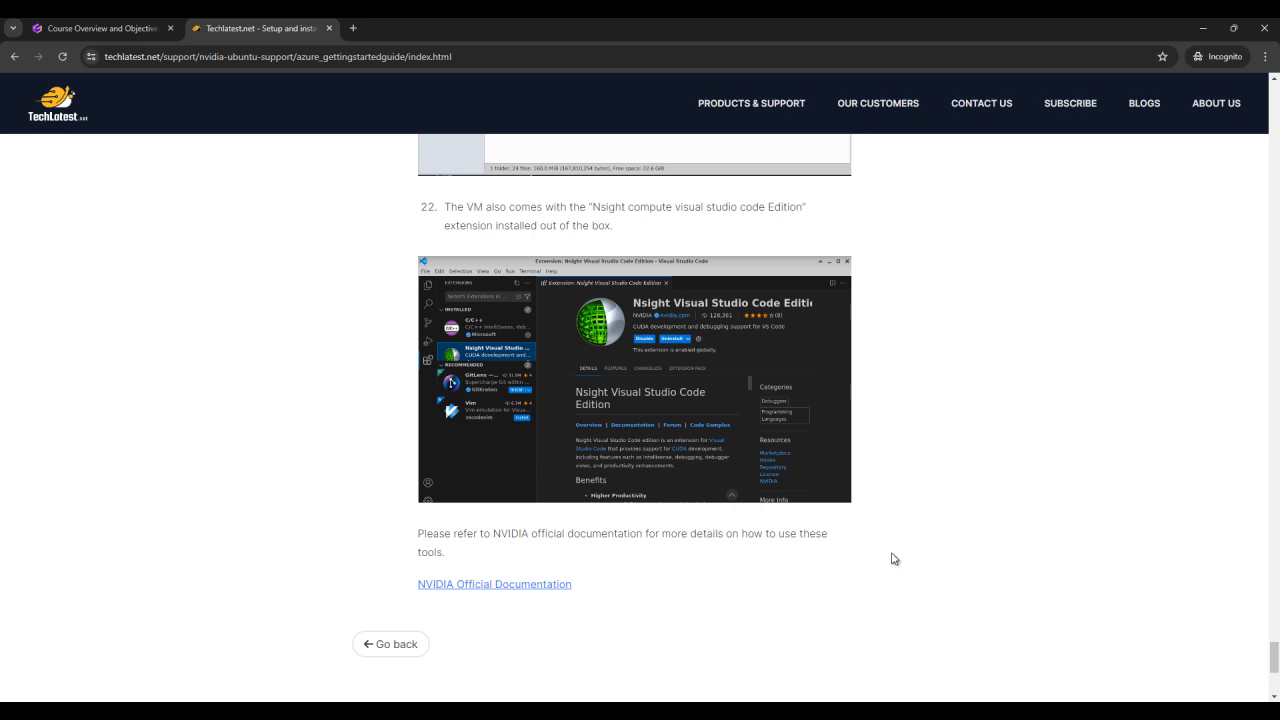
mouse_move(892, 558)
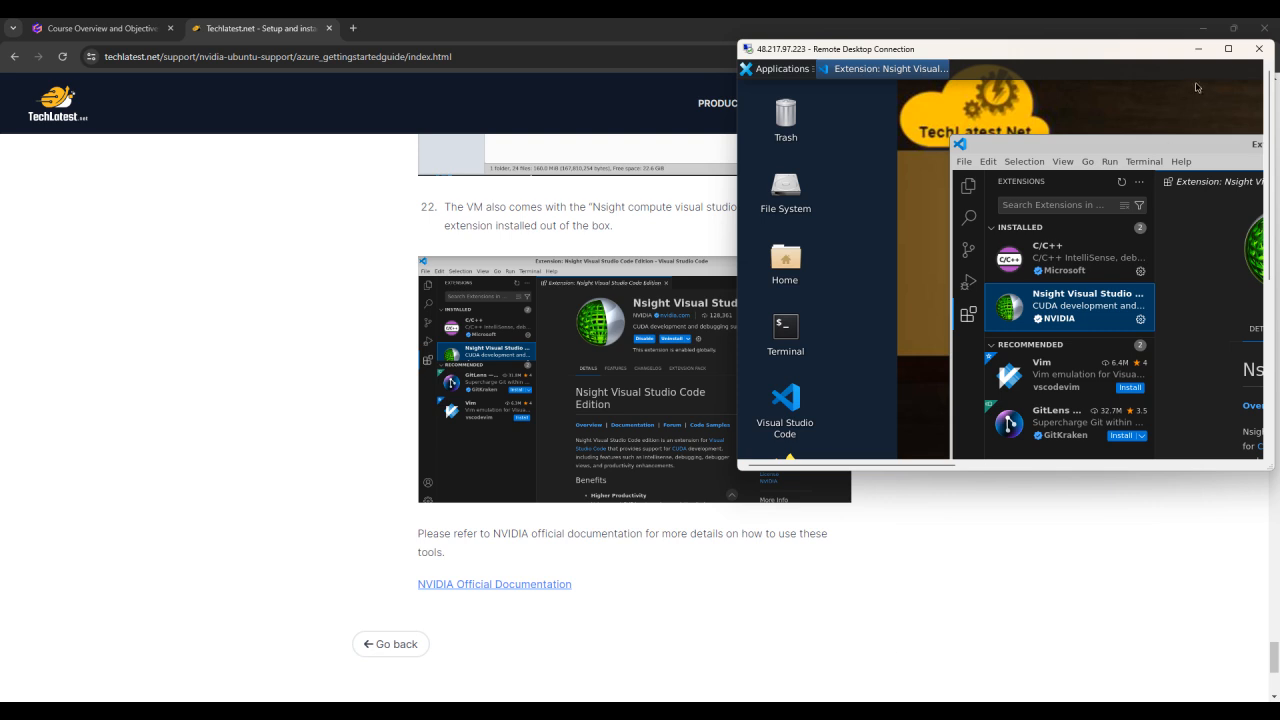
Show the Nsight Visual Studio Code Edition details page in the VM's VS Code Extensions view.
click(1232, 48)
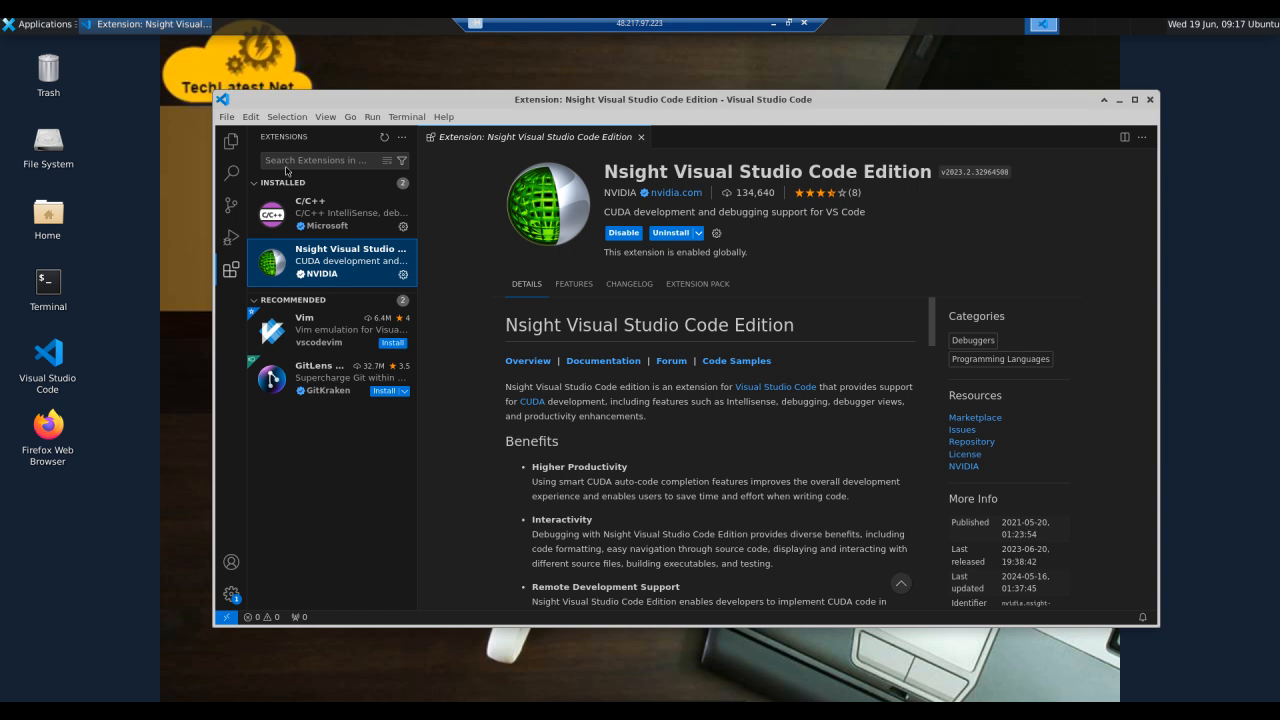
mouse_move(52, 356)
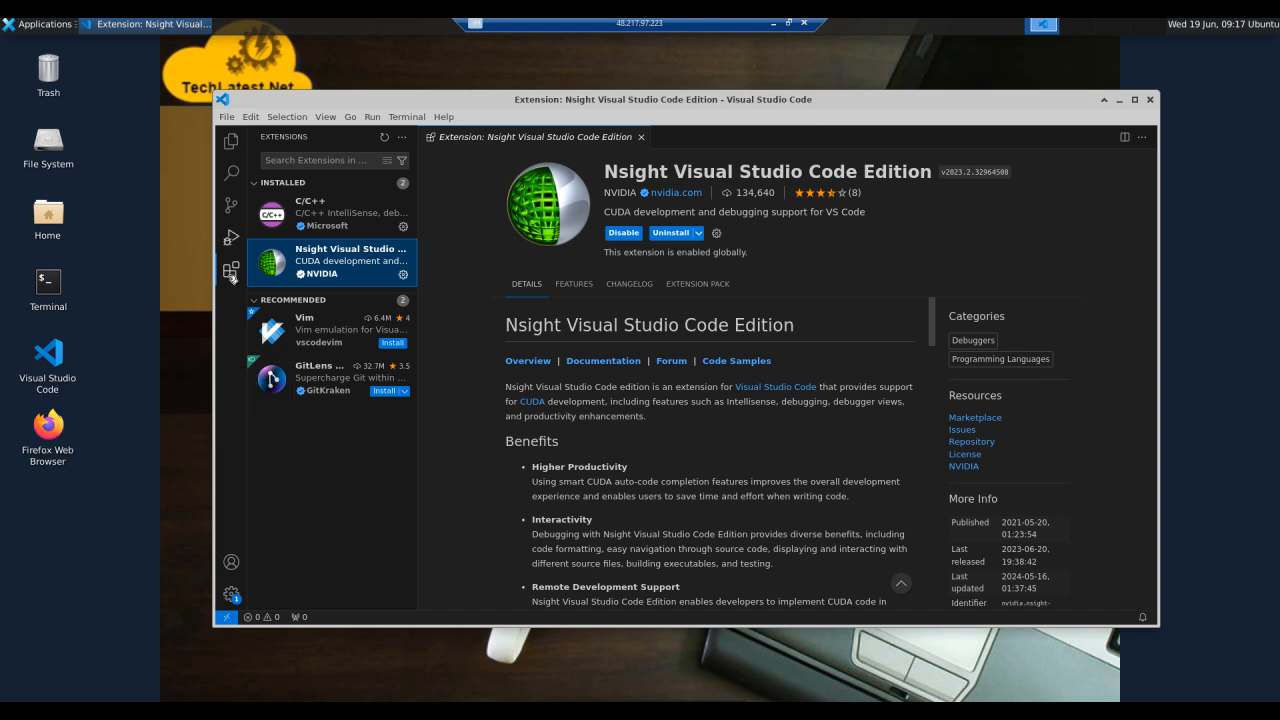
mouse_move(348, 260)
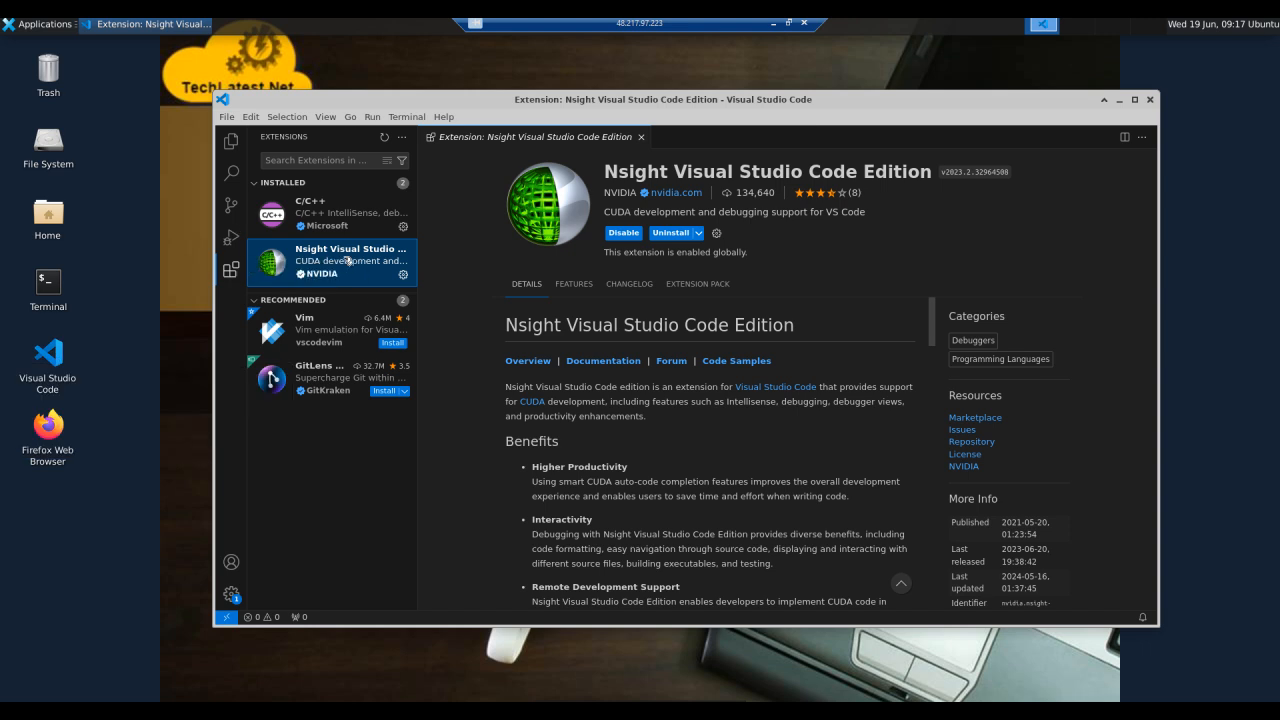
mouse_move(320, 164)
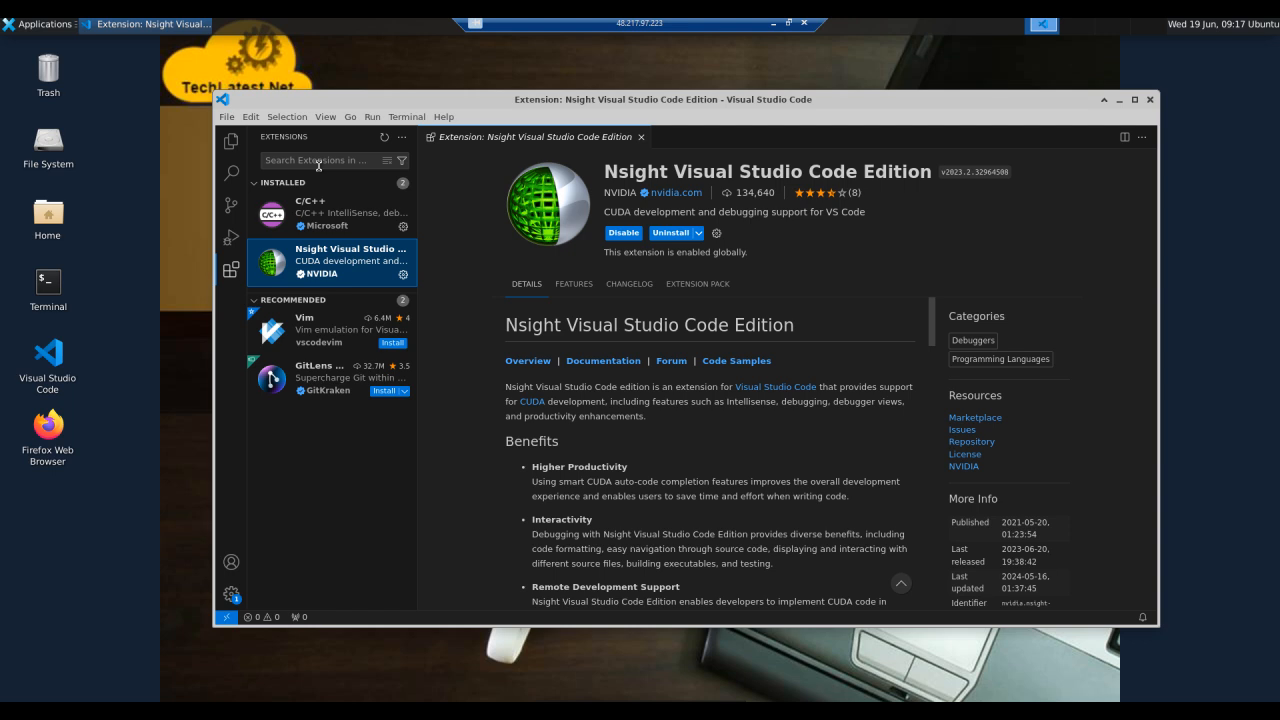
mouse_move(728, 204)
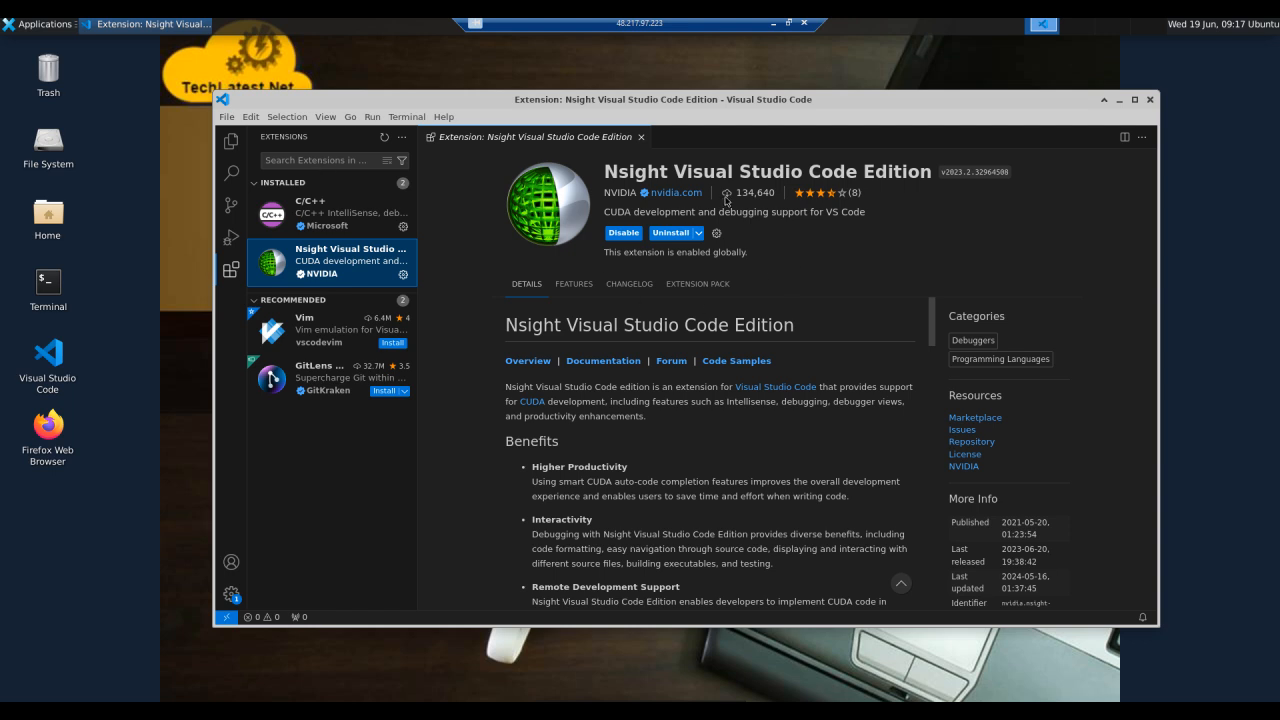
mouse_move(992, 236)
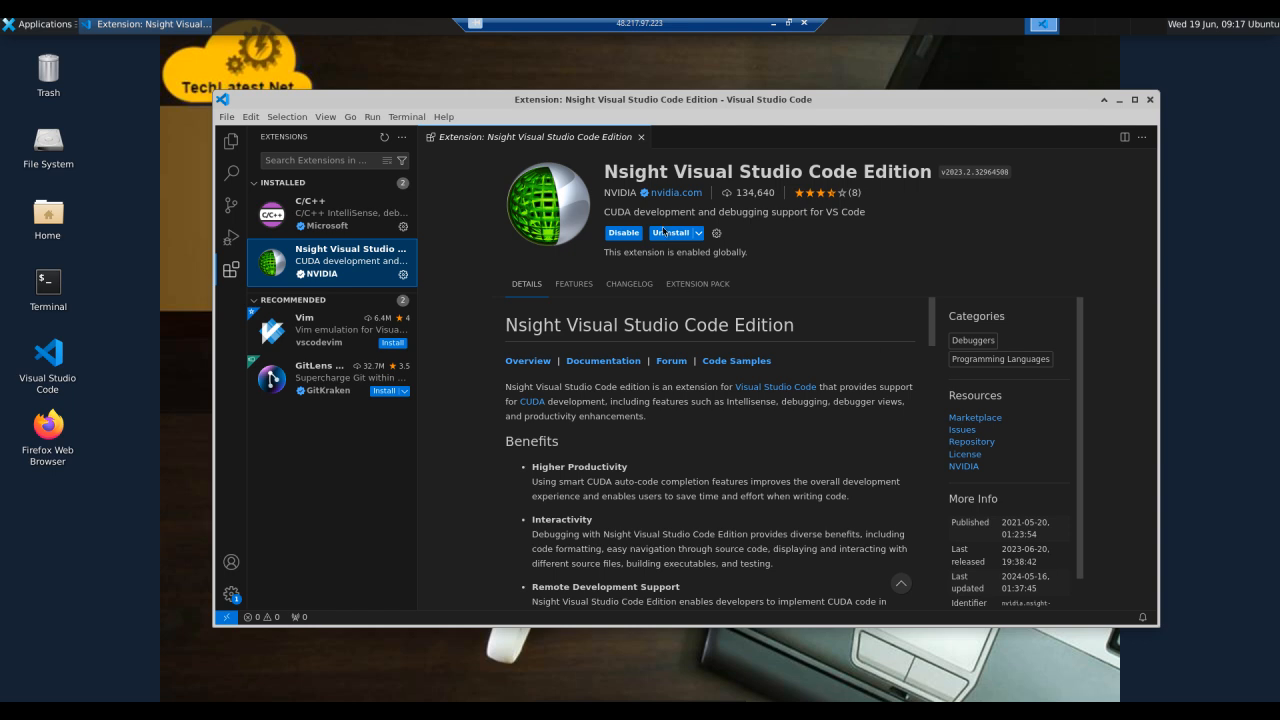
scroll(down, 3)
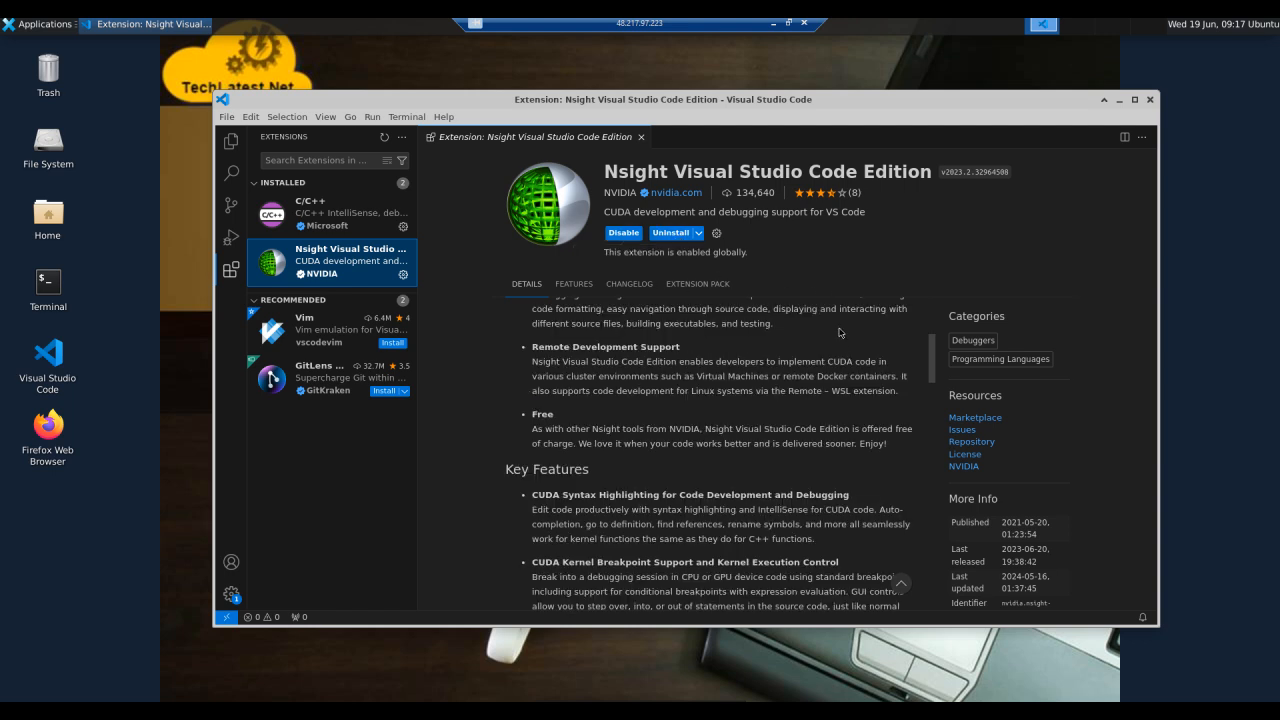
scroll(up, 3)
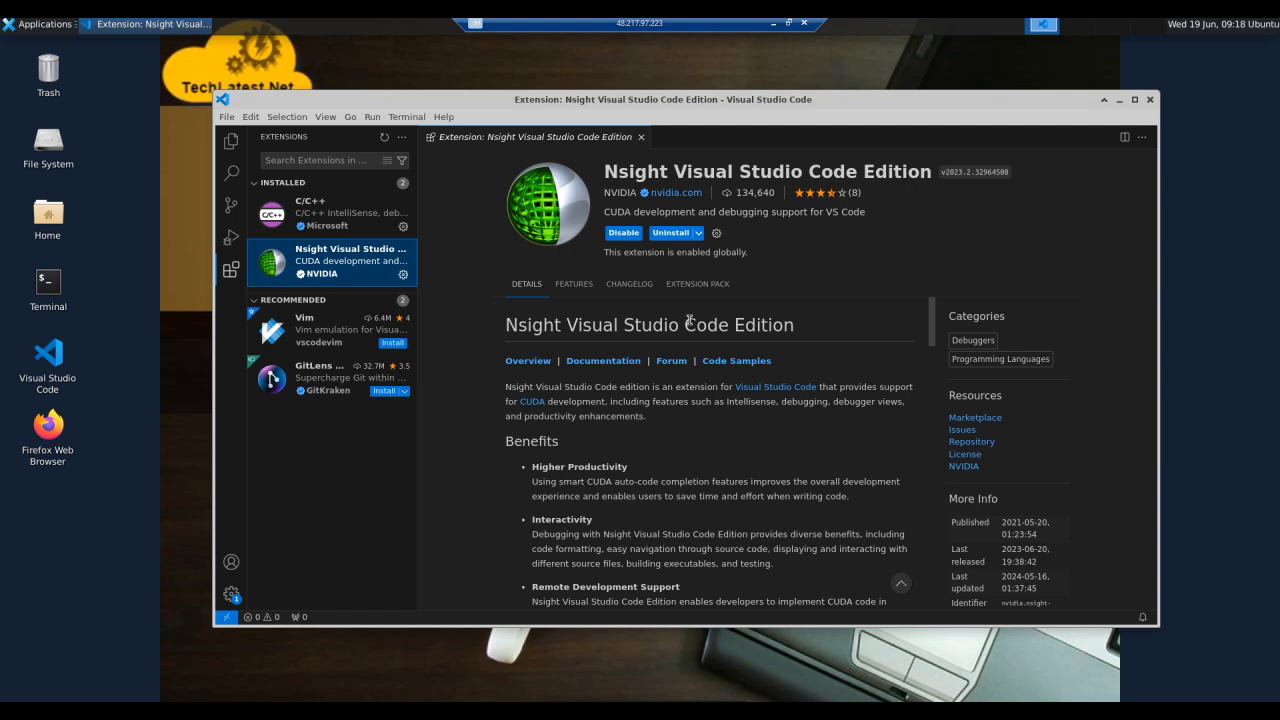
mouse_move(710, 360)
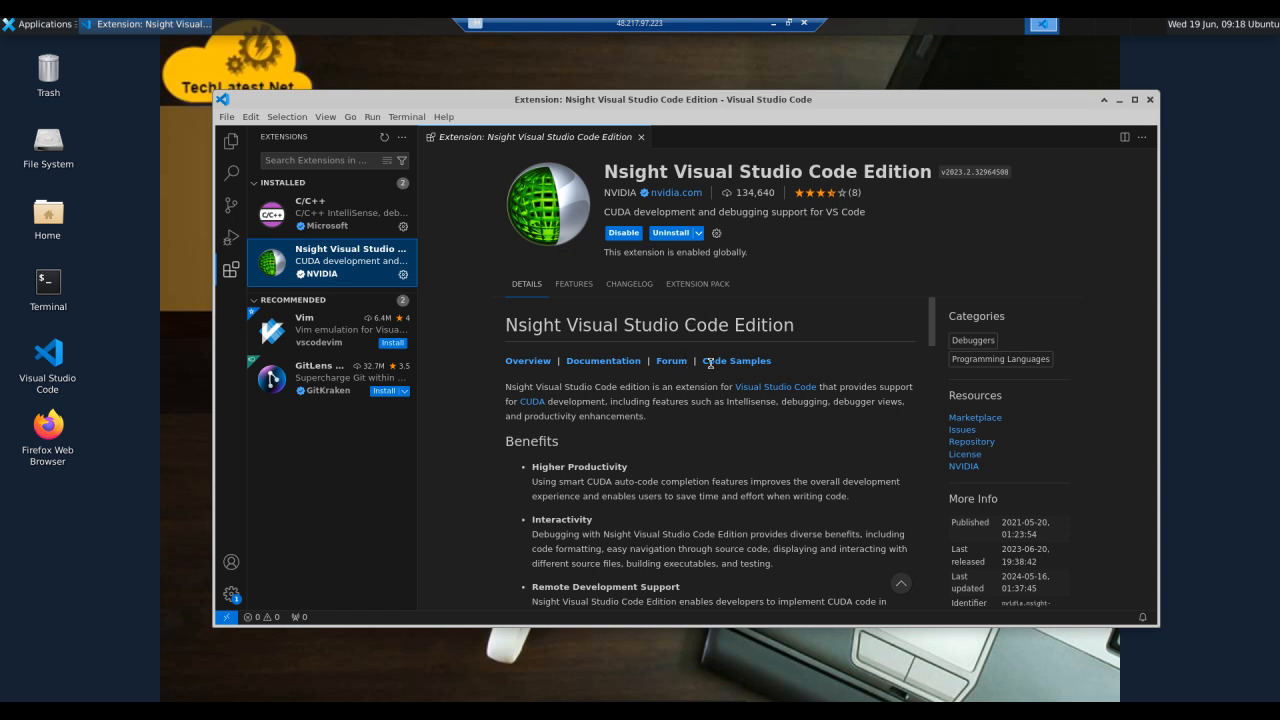
mouse_move(668, 268)
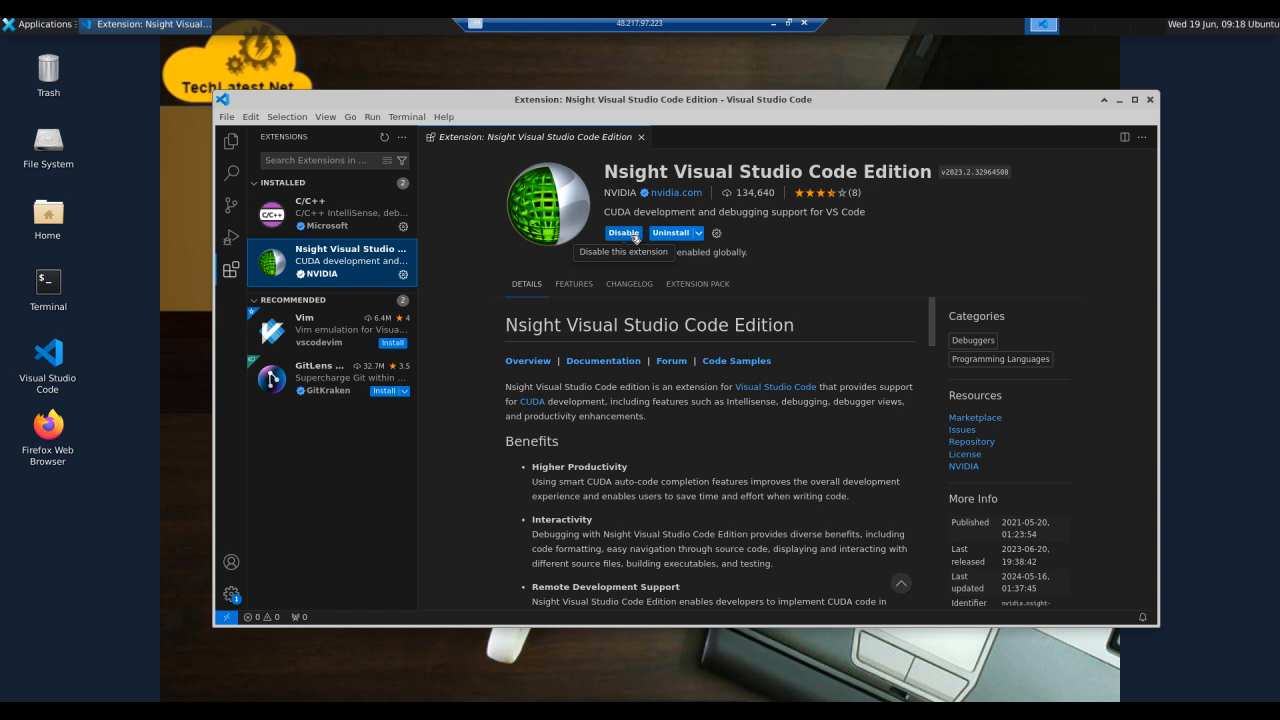
mouse_move(700, 232)
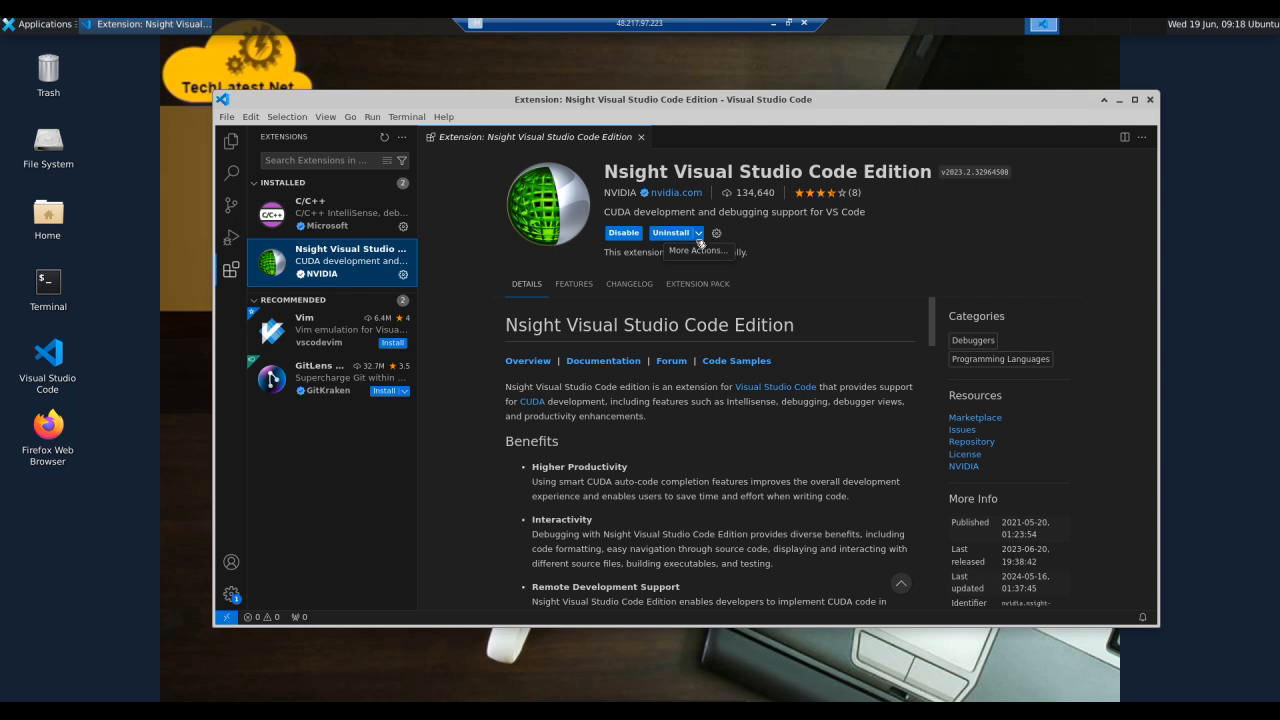
click(700, 232)
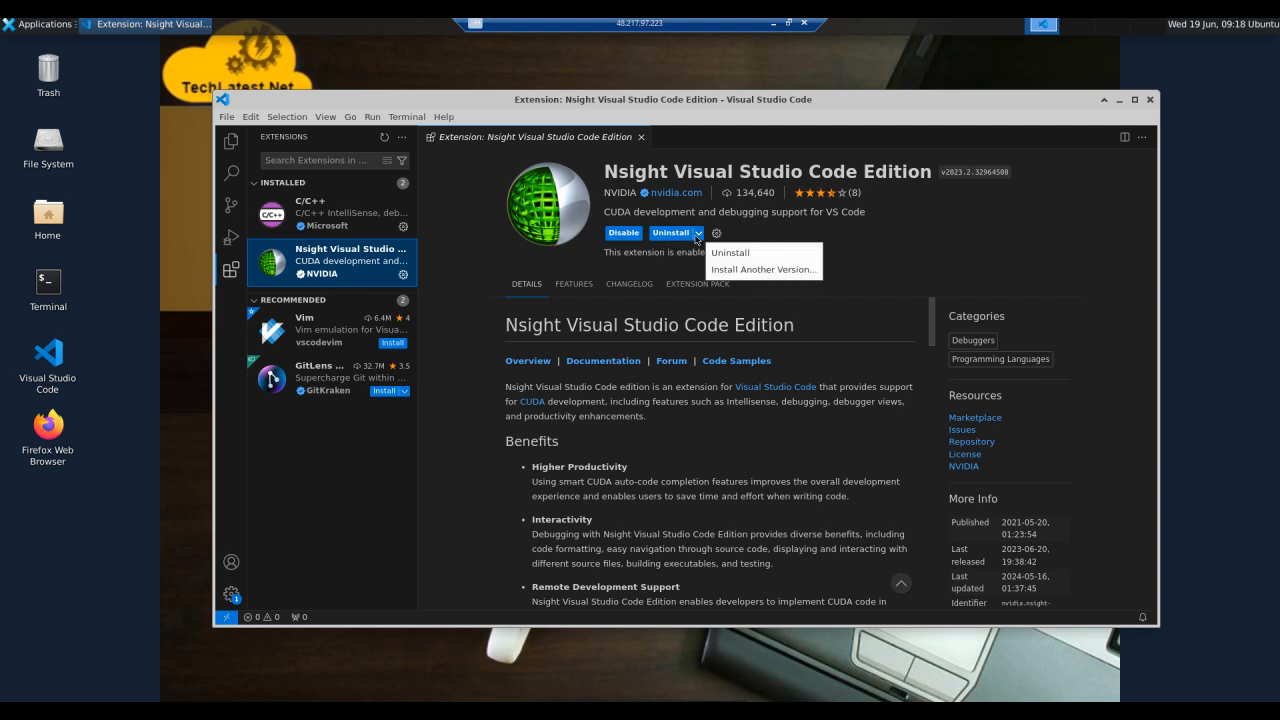
click(1136, 424)
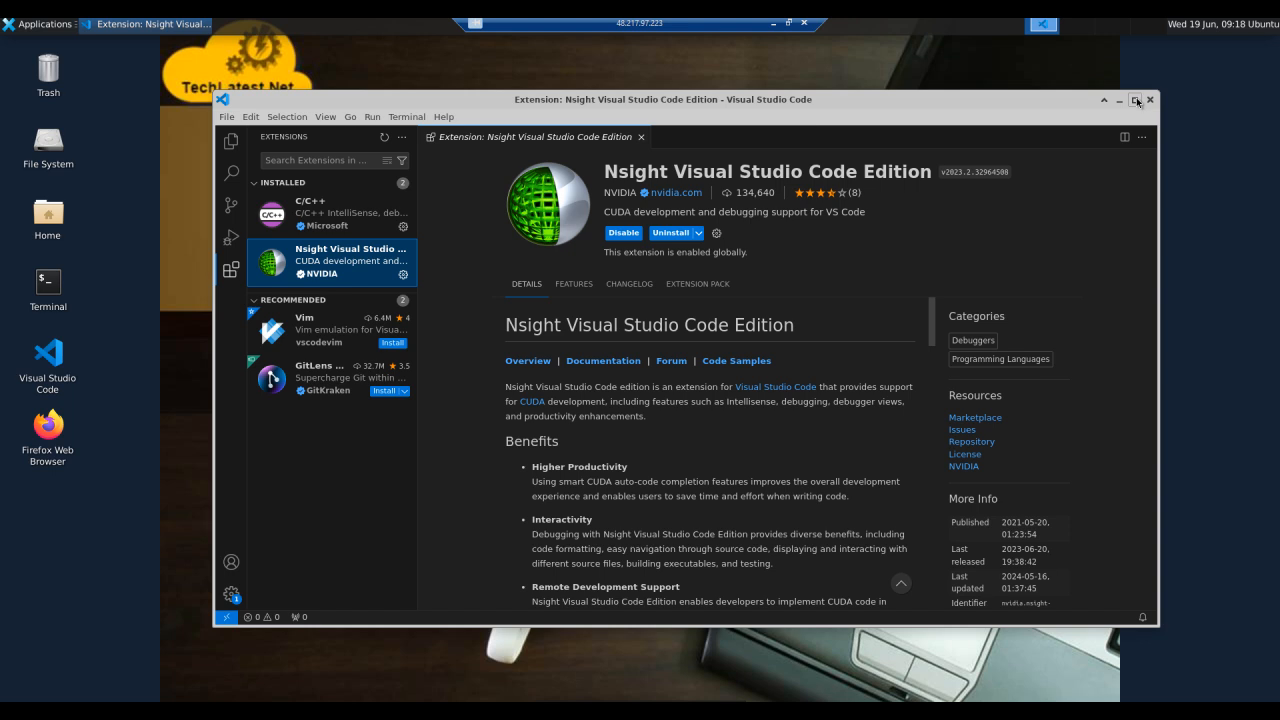
Maximize VS Code and scroll the Nsight page through benefits and key features back to the top.
click(1136, 100)
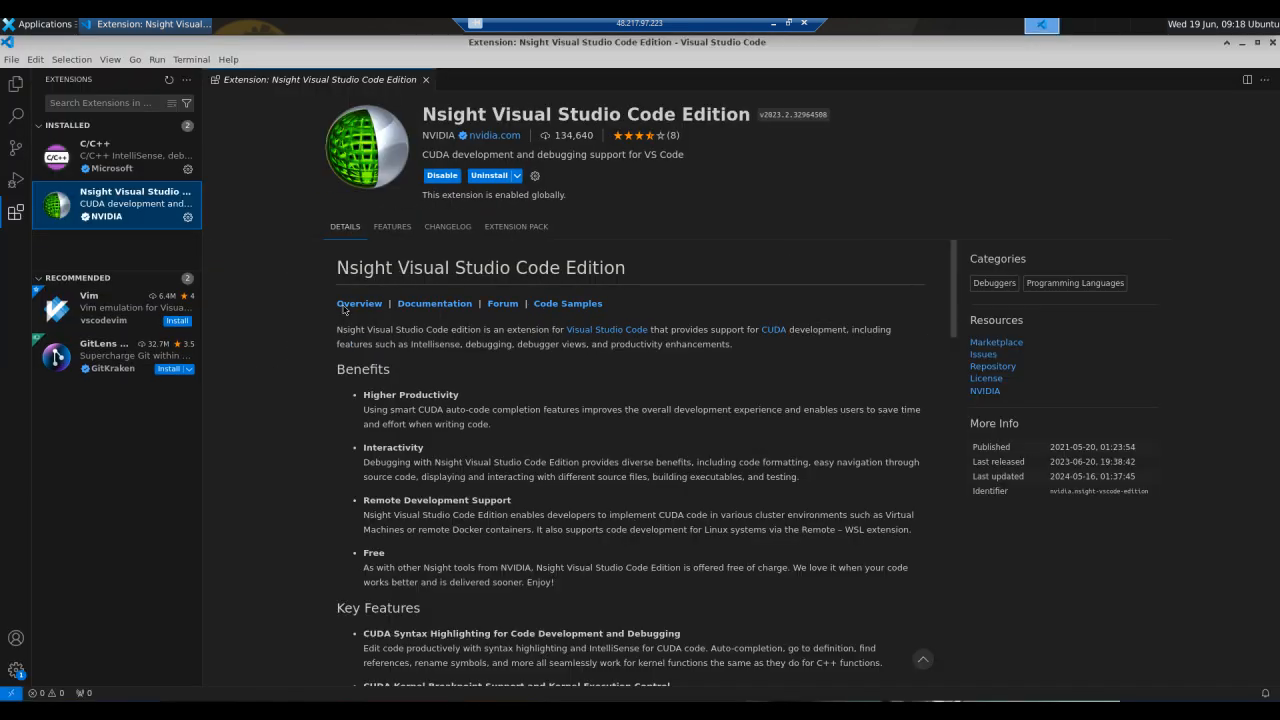
mouse_move(552, 510)
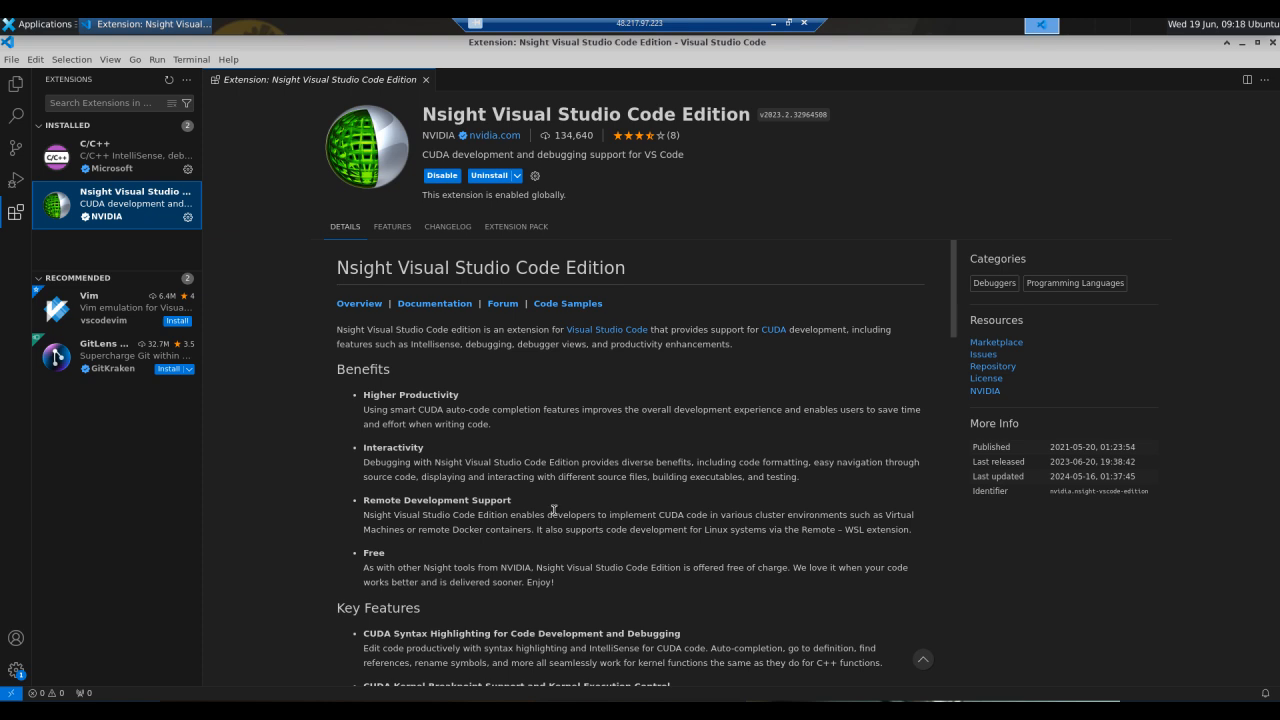
scroll(down, 3)
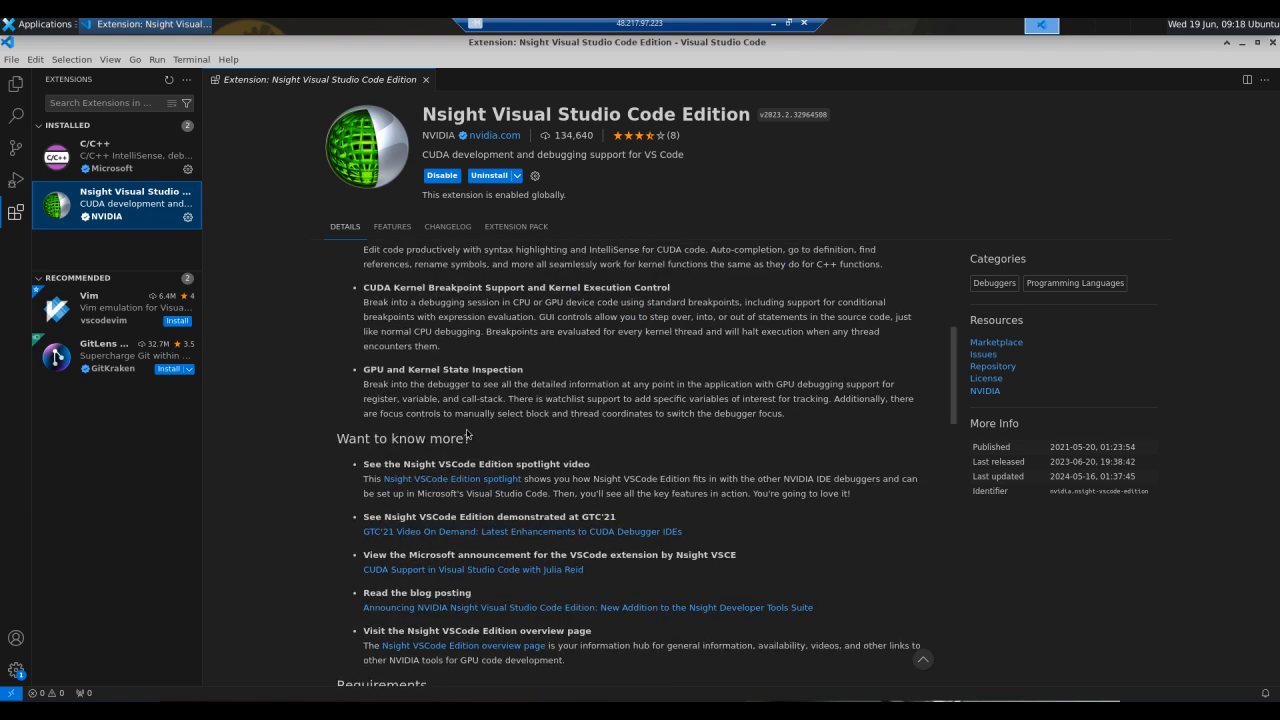
scroll(up, 3)
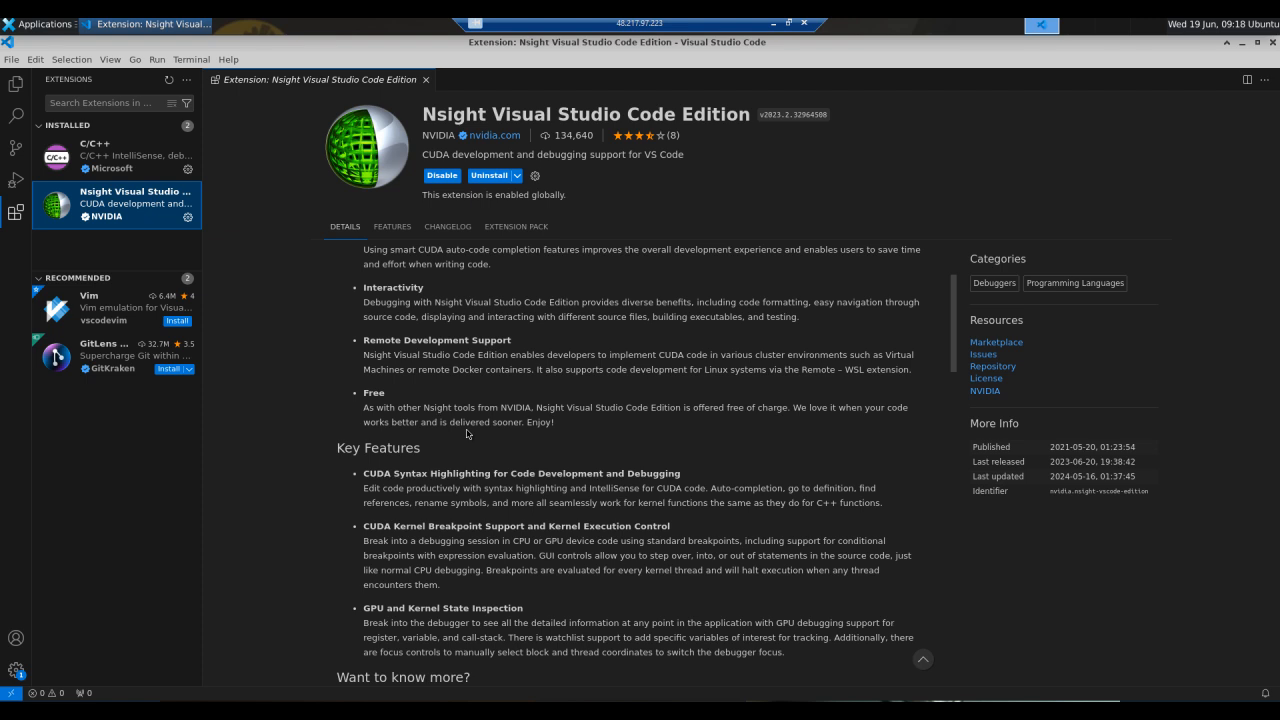
scroll(up, 3)
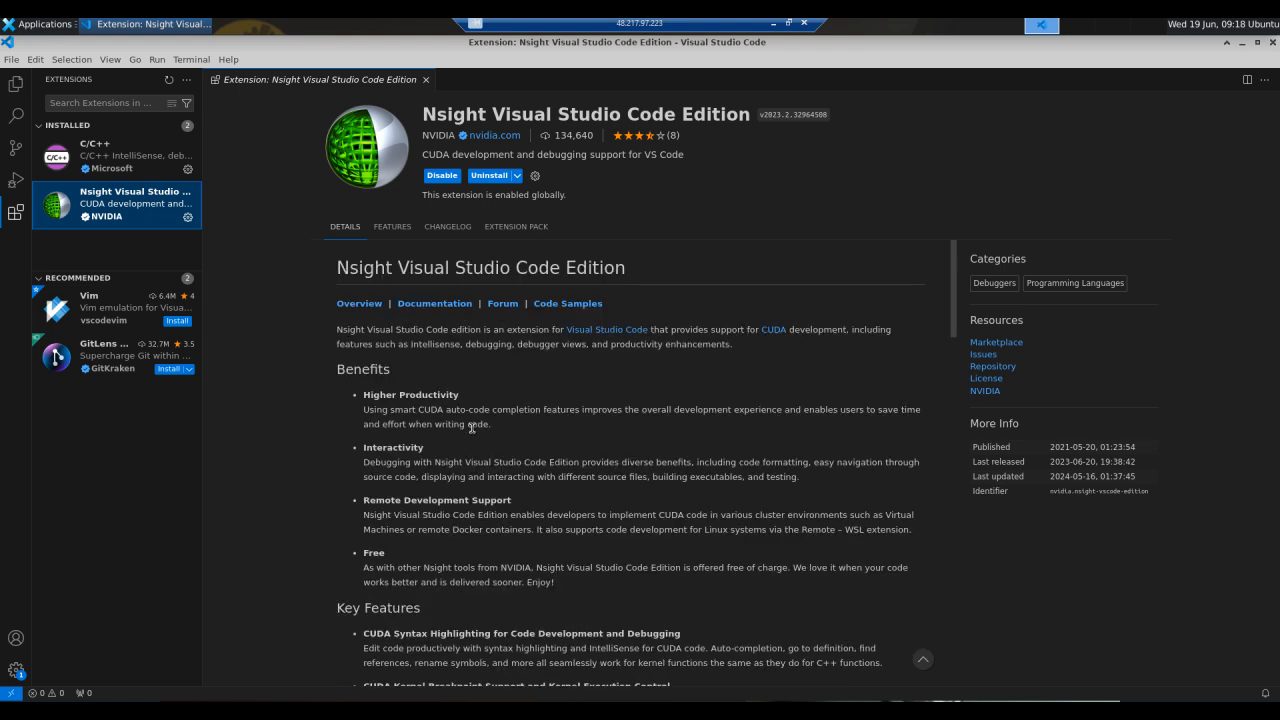
mouse_move(452, 424)
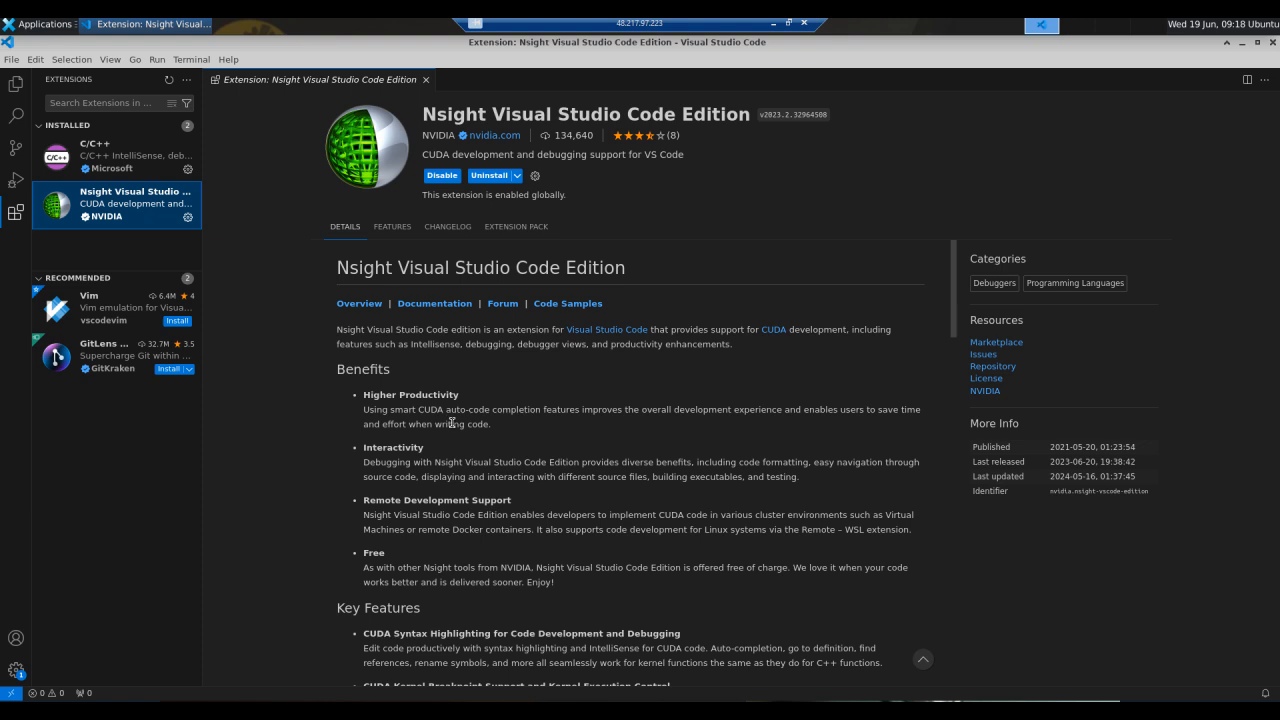
mouse_move(672, 424)
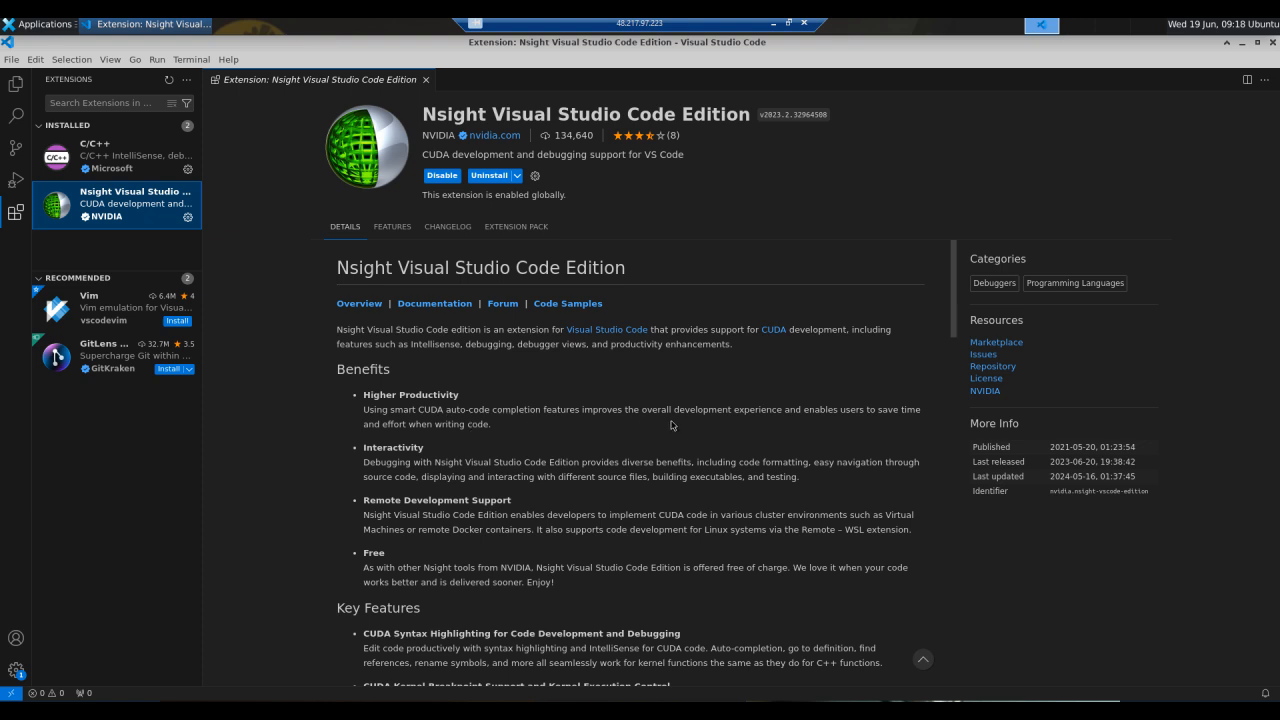
mouse_move(864, 420)
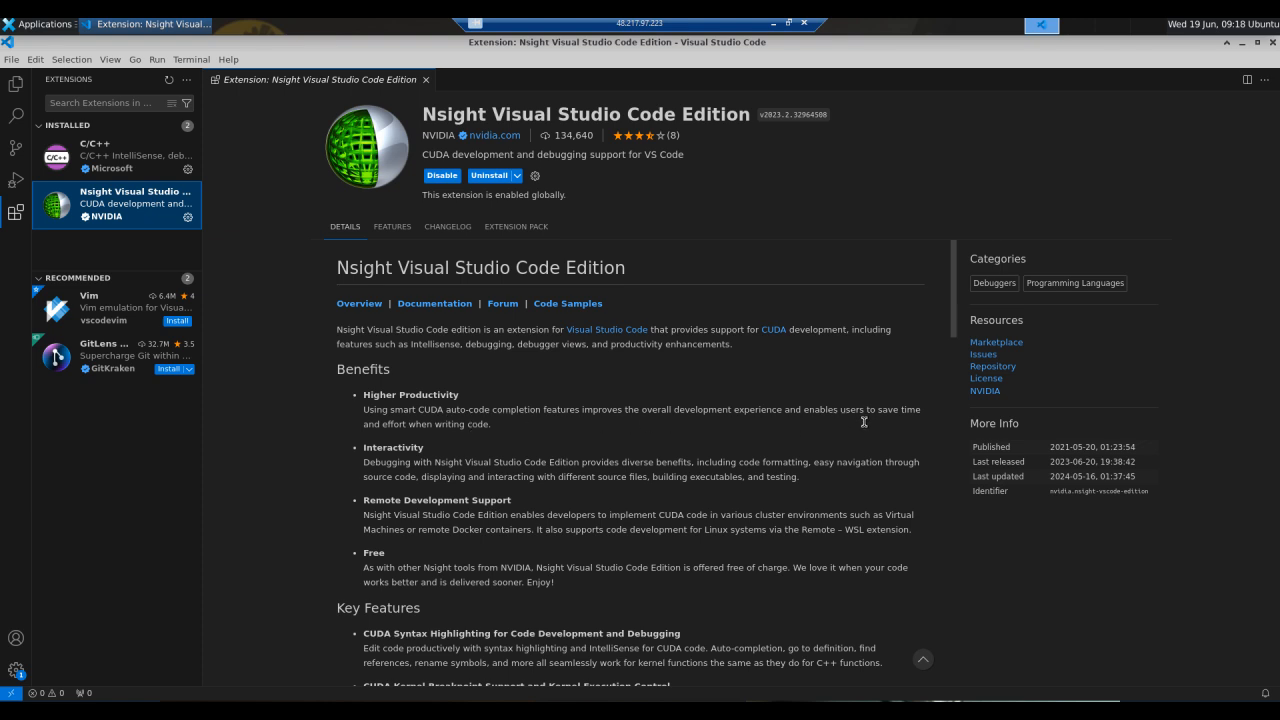
mouse_move(490, 442)
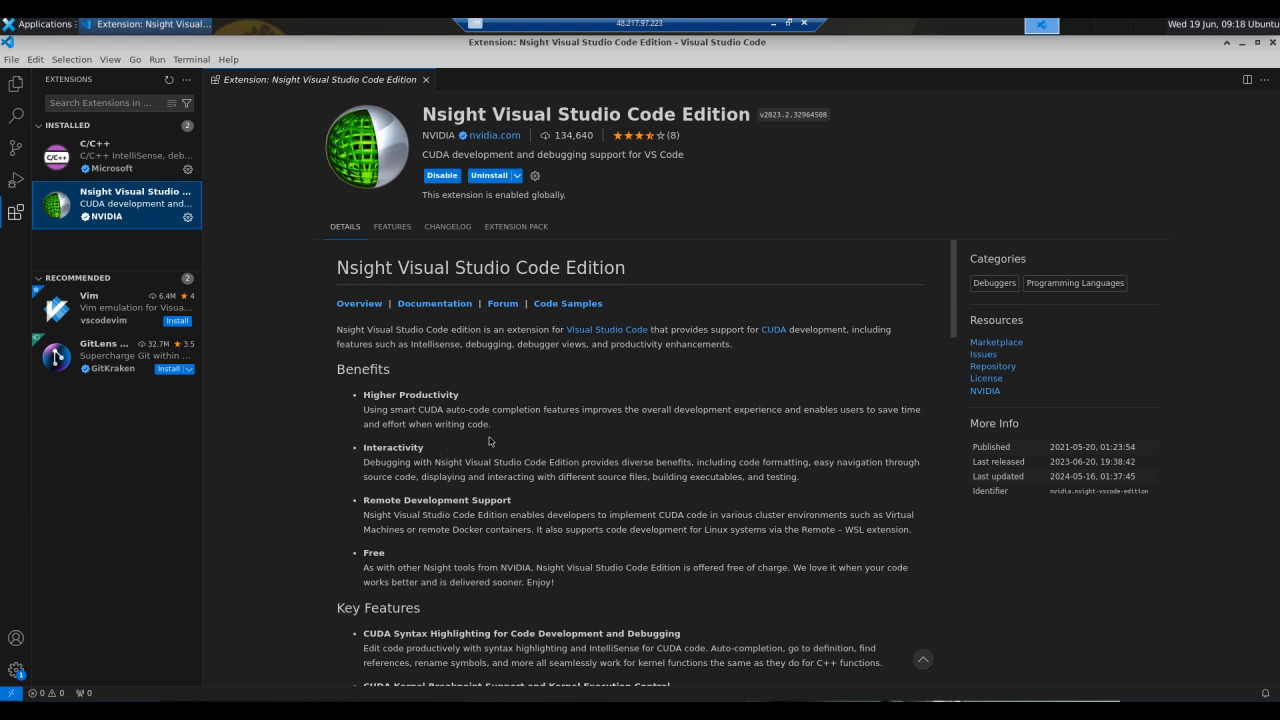
mouse_move(428, 476)
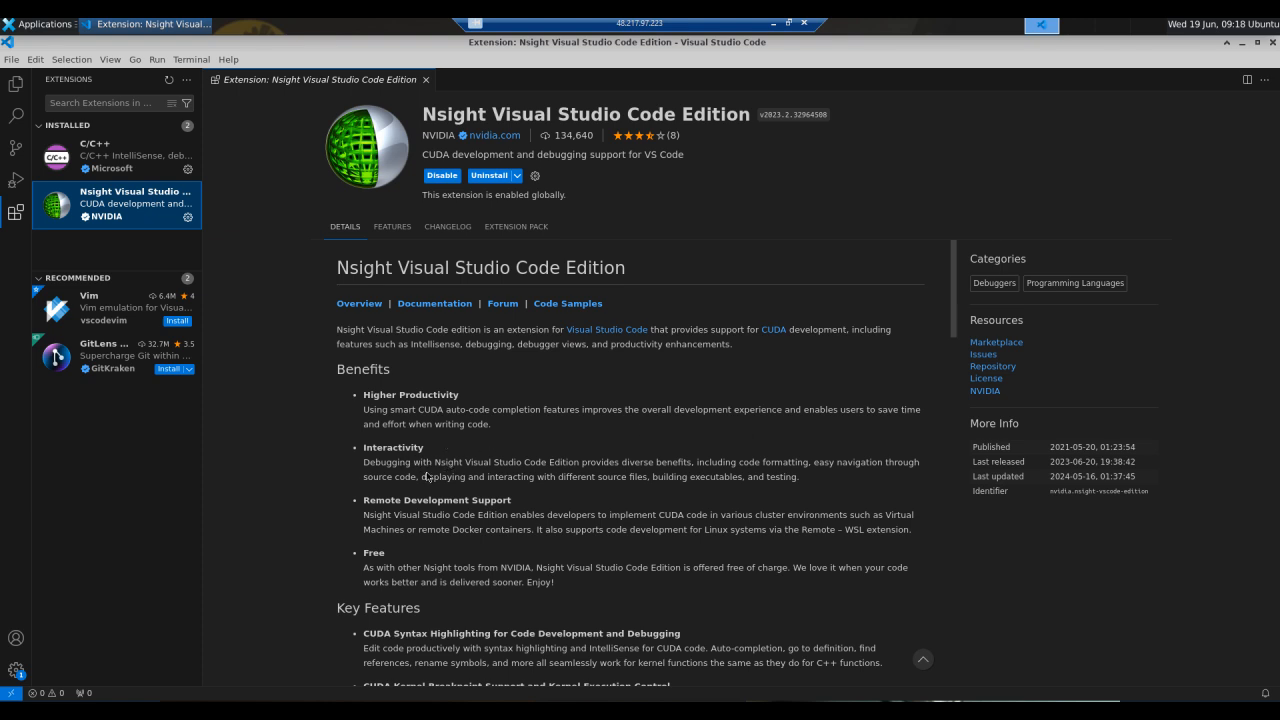
mouse_move(662, 478)
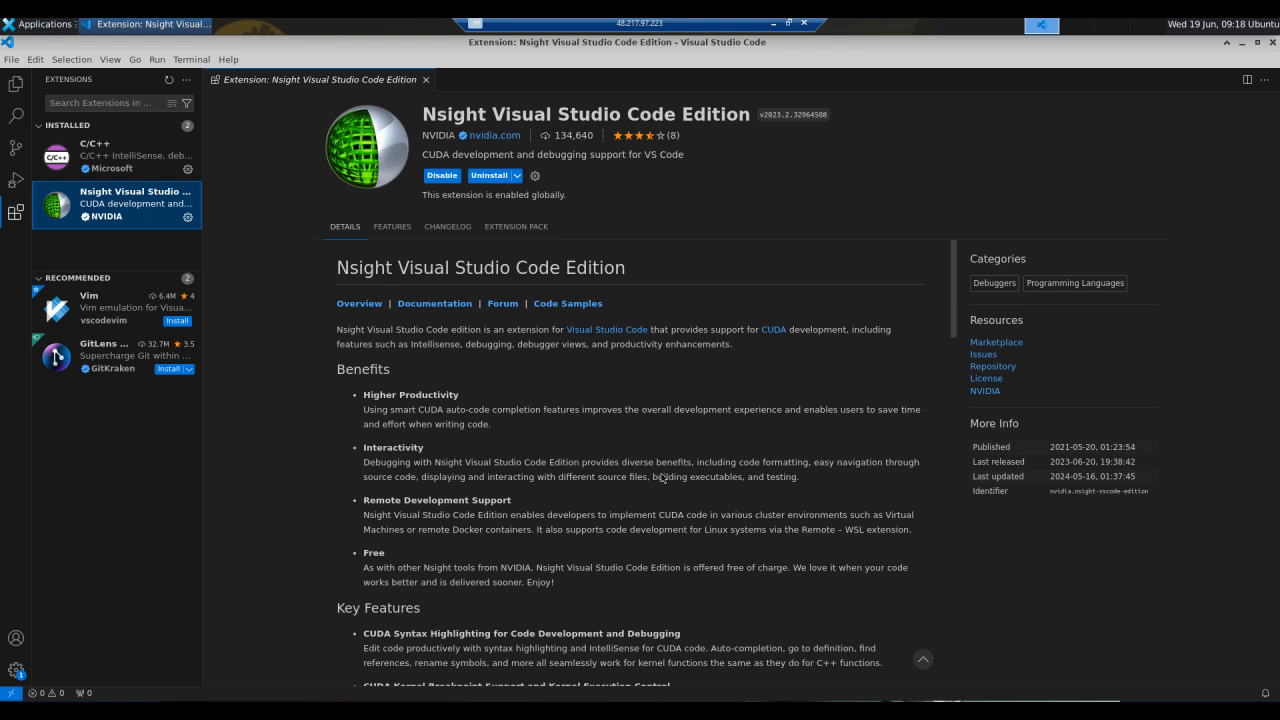
mouse_move(840, 476)
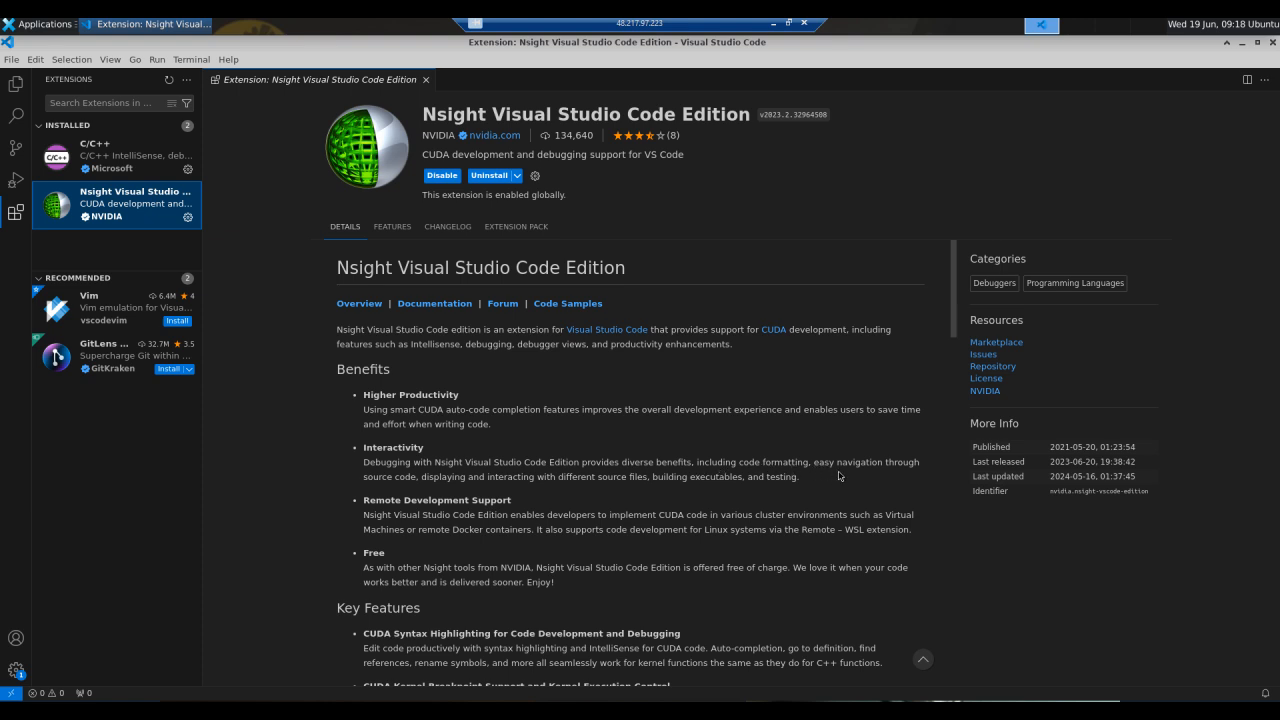
mouse_move(480, 480)
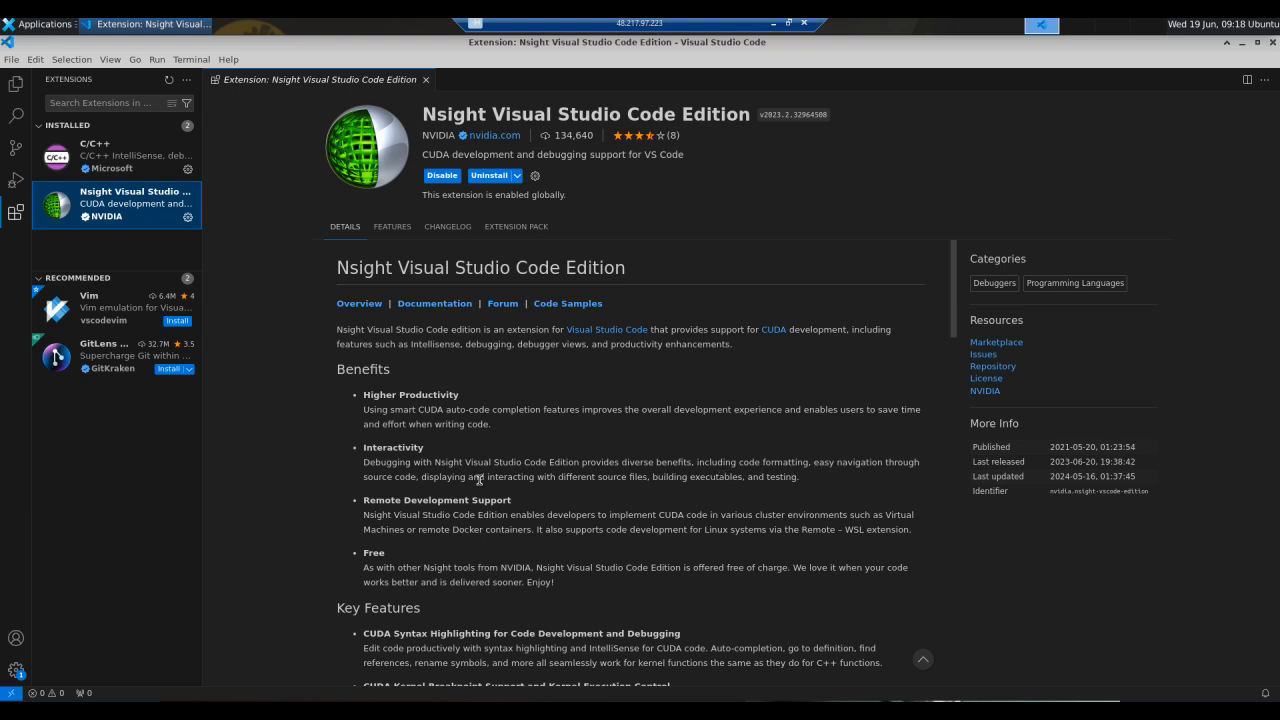
mouse_move(644, 500)
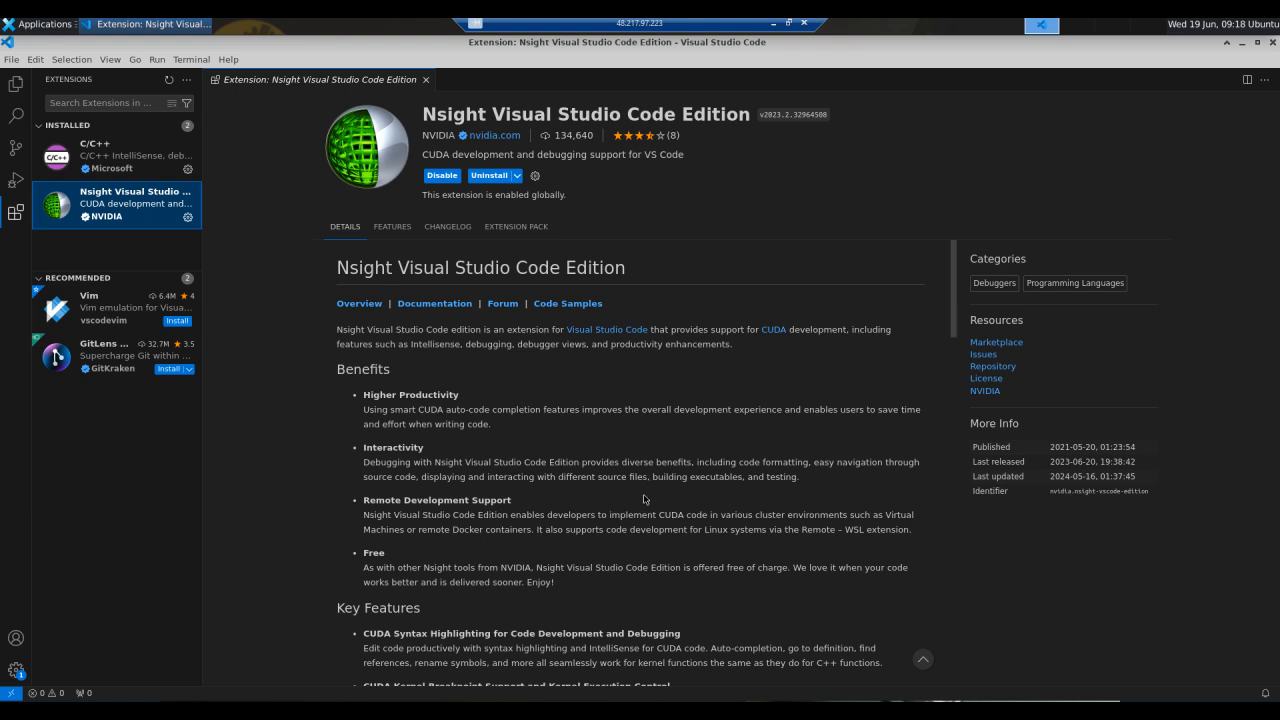
mouse_move(774, 500)
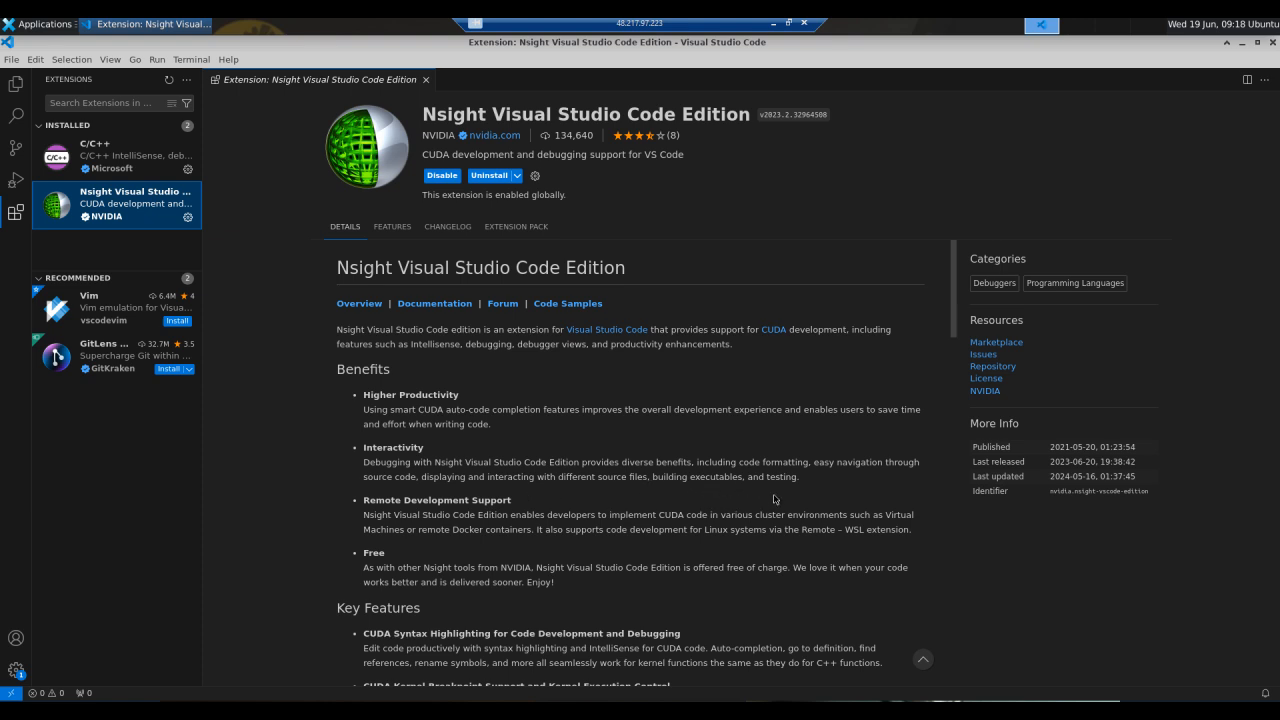
mouse_move(432, 532)
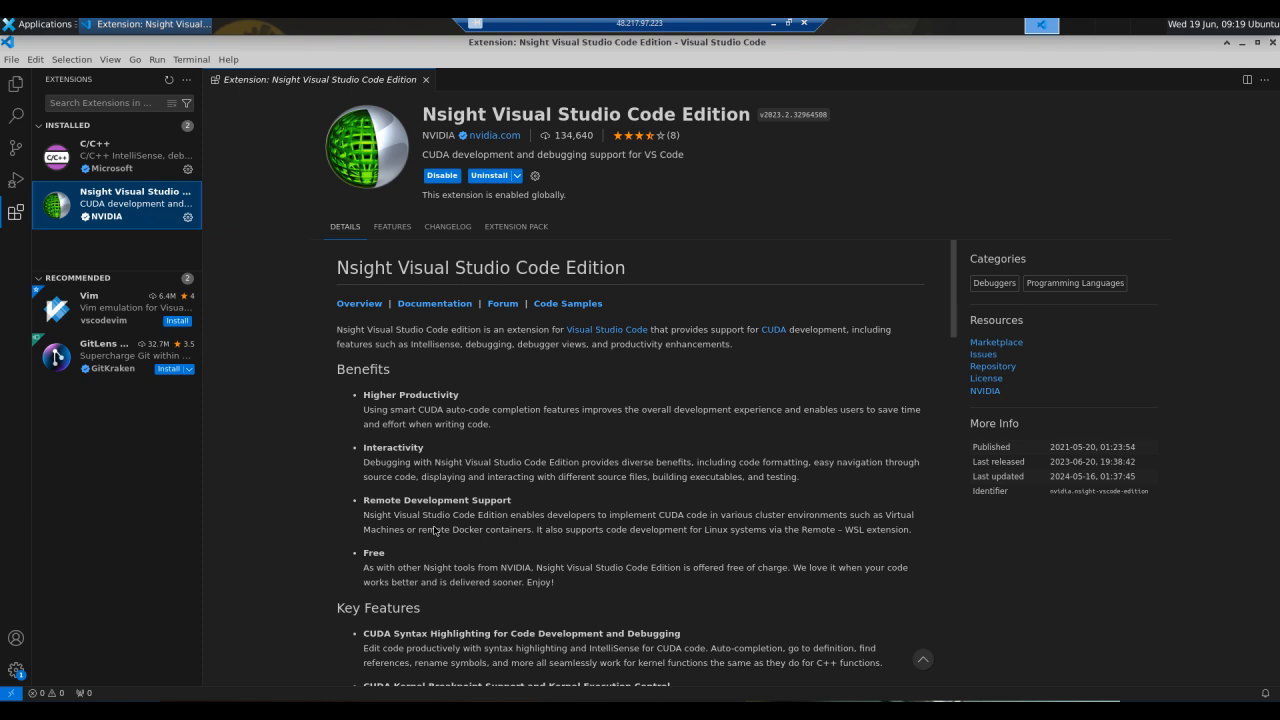
mouse_move(456, 528)
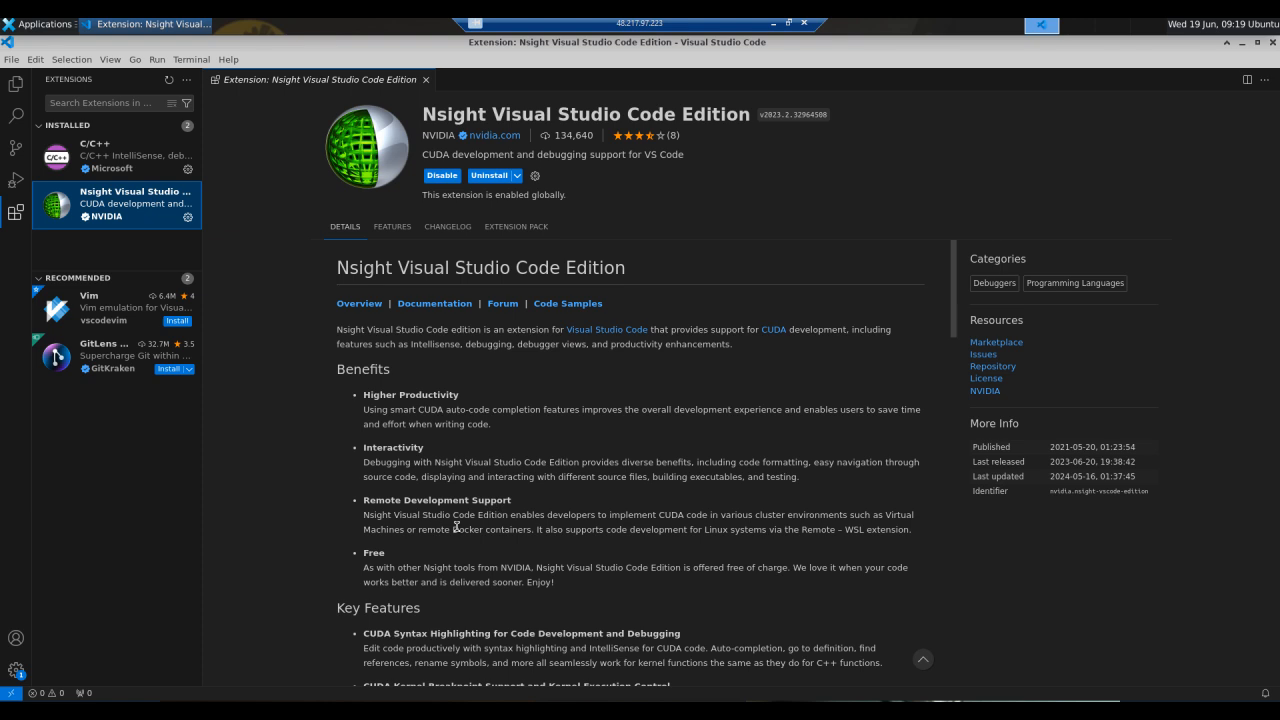
mouse_move(516, 580)
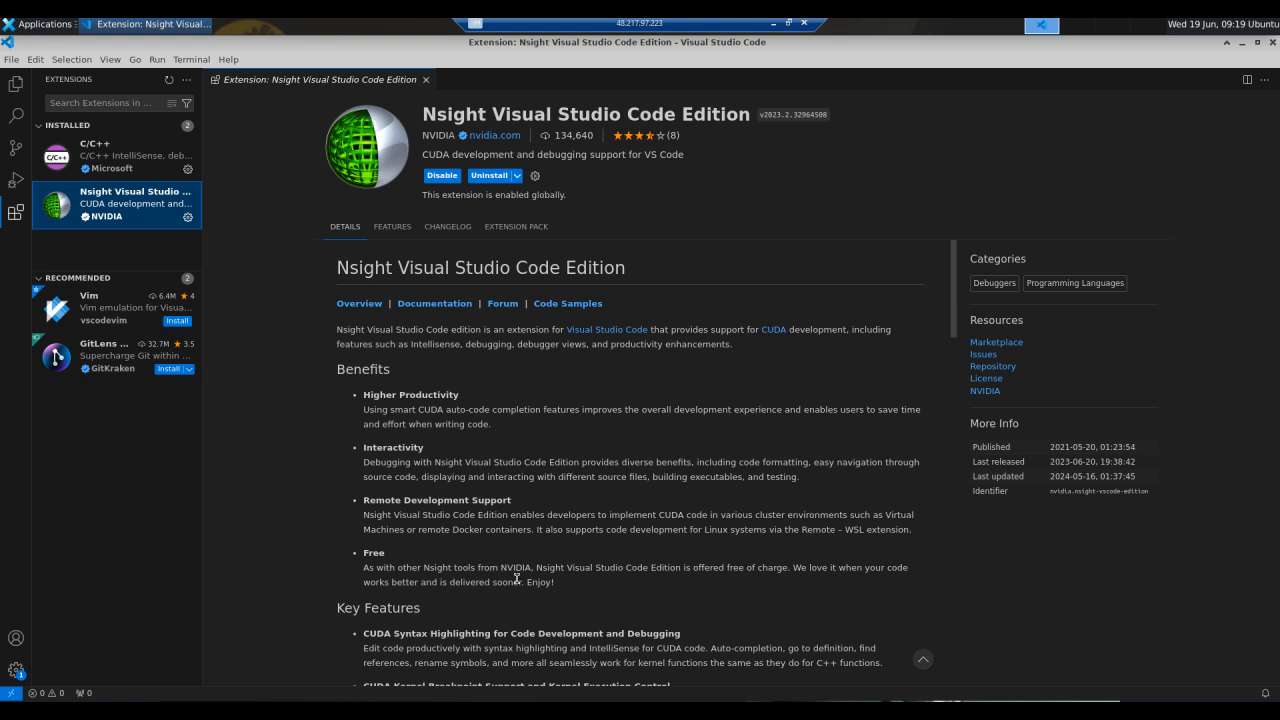
scroll(up, 3)
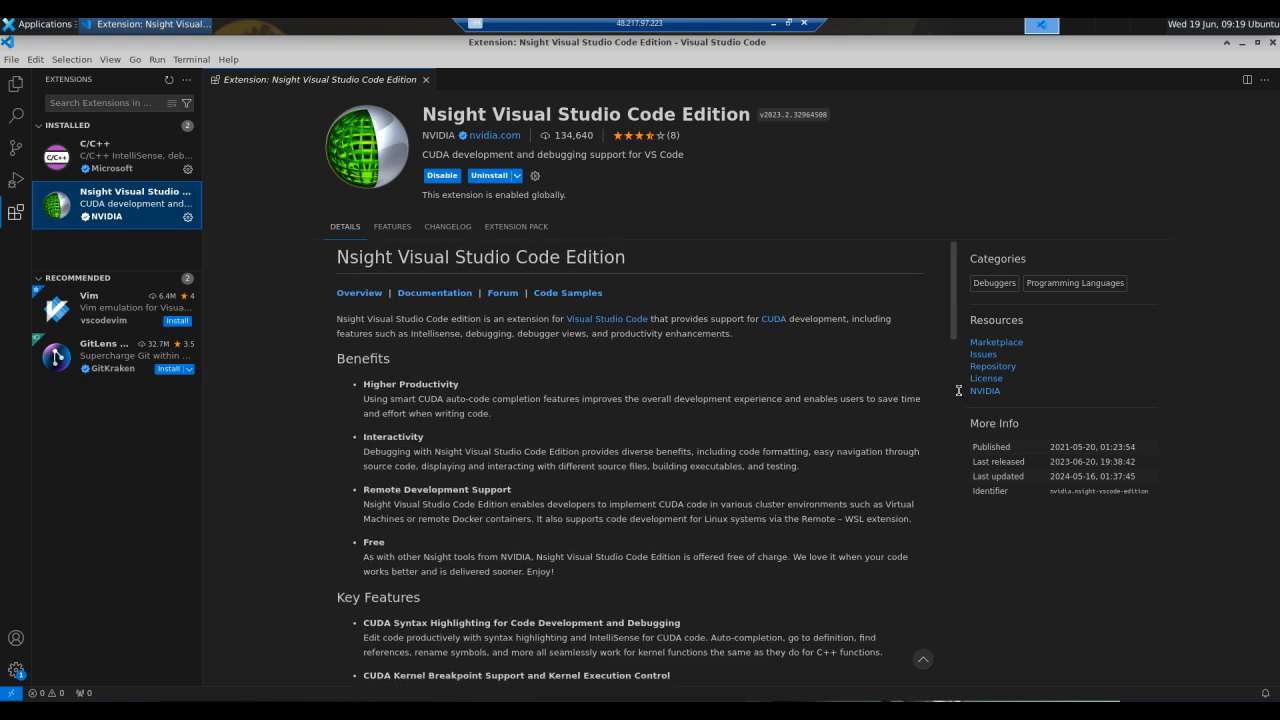
scroll(down, 3)
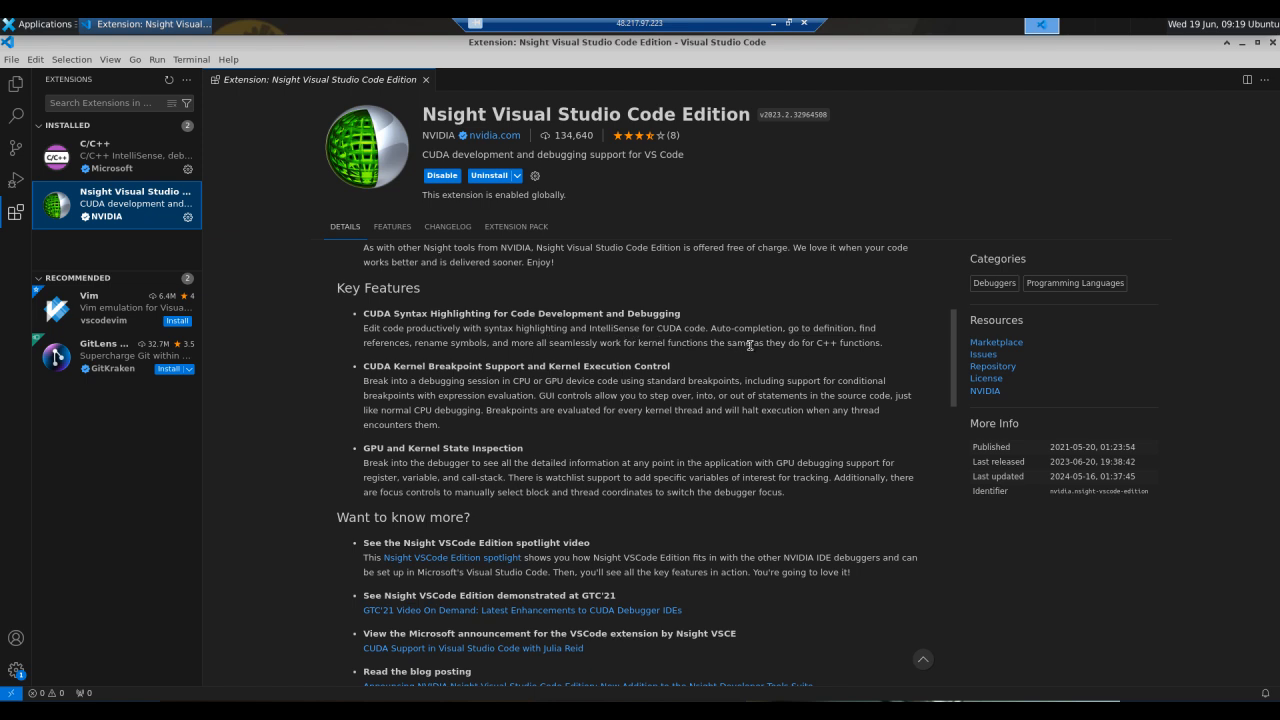
mouse_move(596, 374)
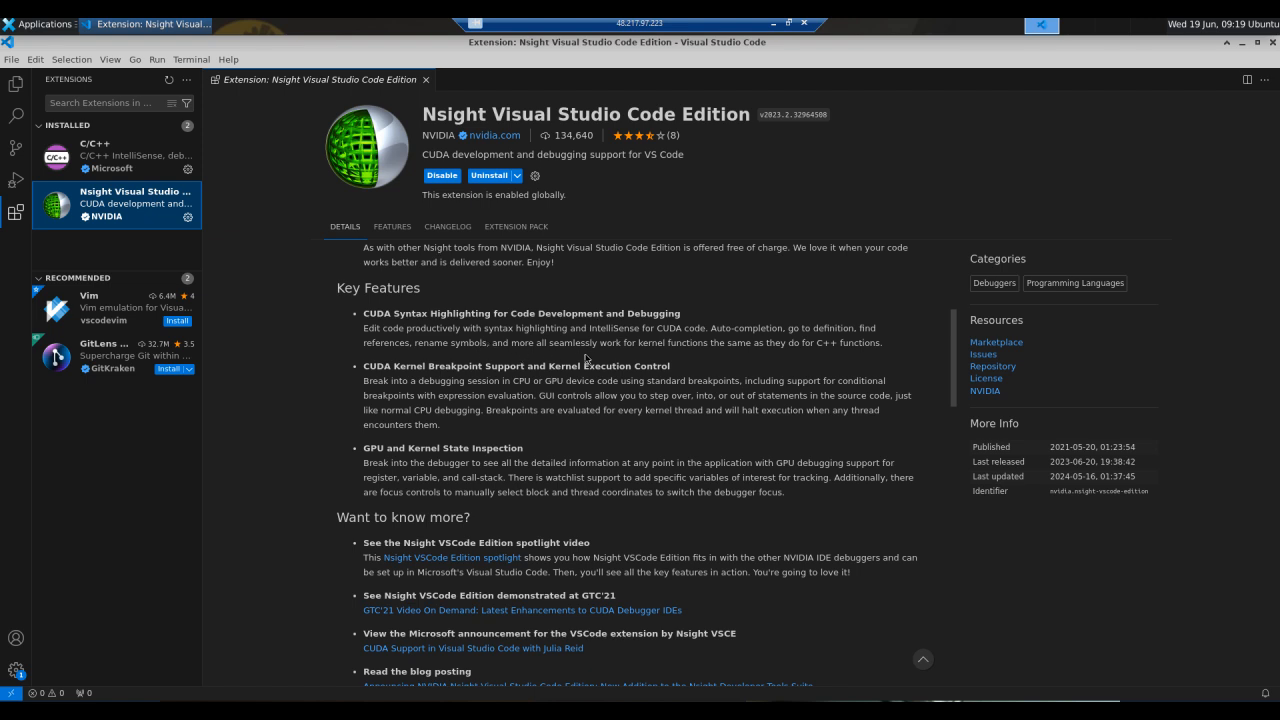
mouse_move(620, 358)
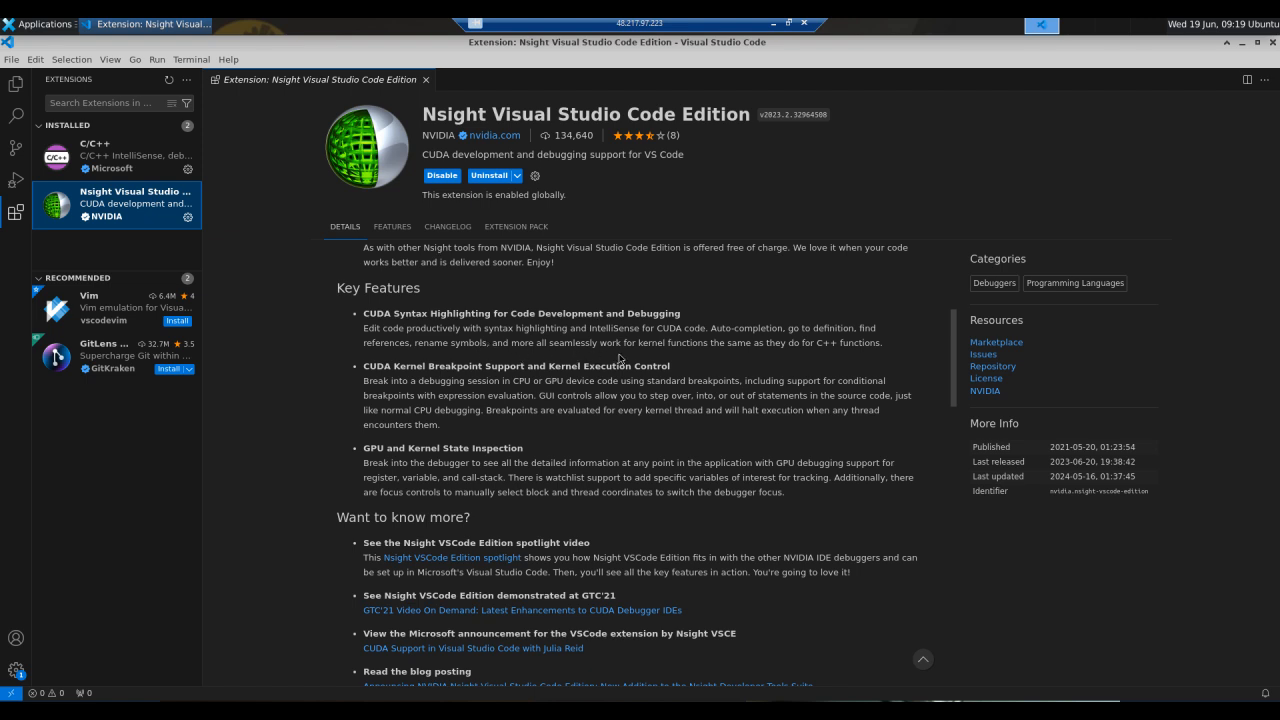
mouse_move(764, 358)
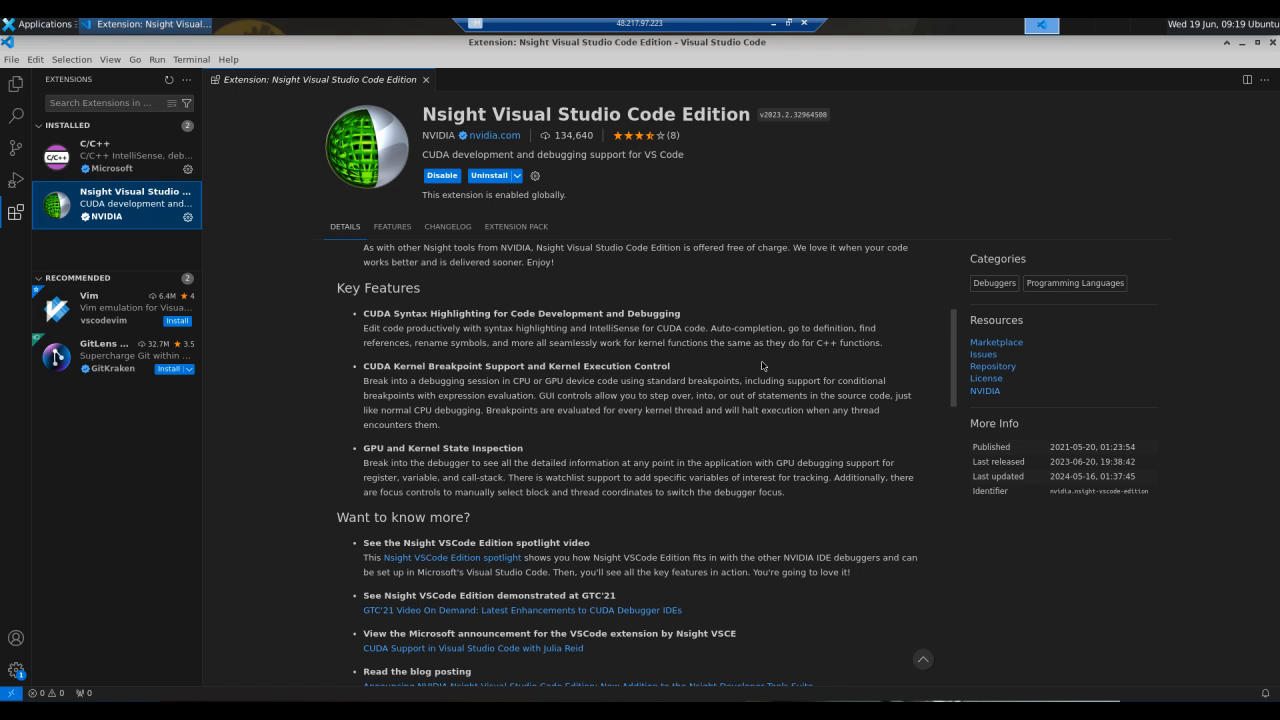
mouse_move(528, 380)
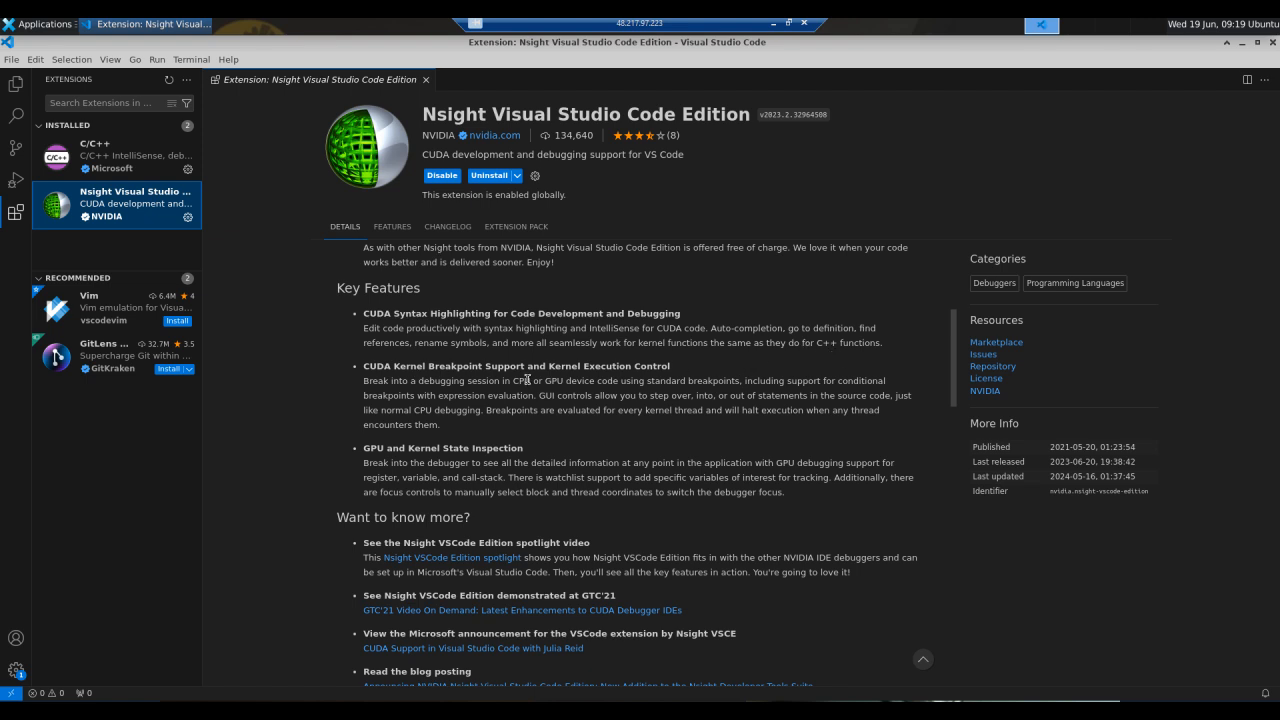
mouse_move(488, 448)
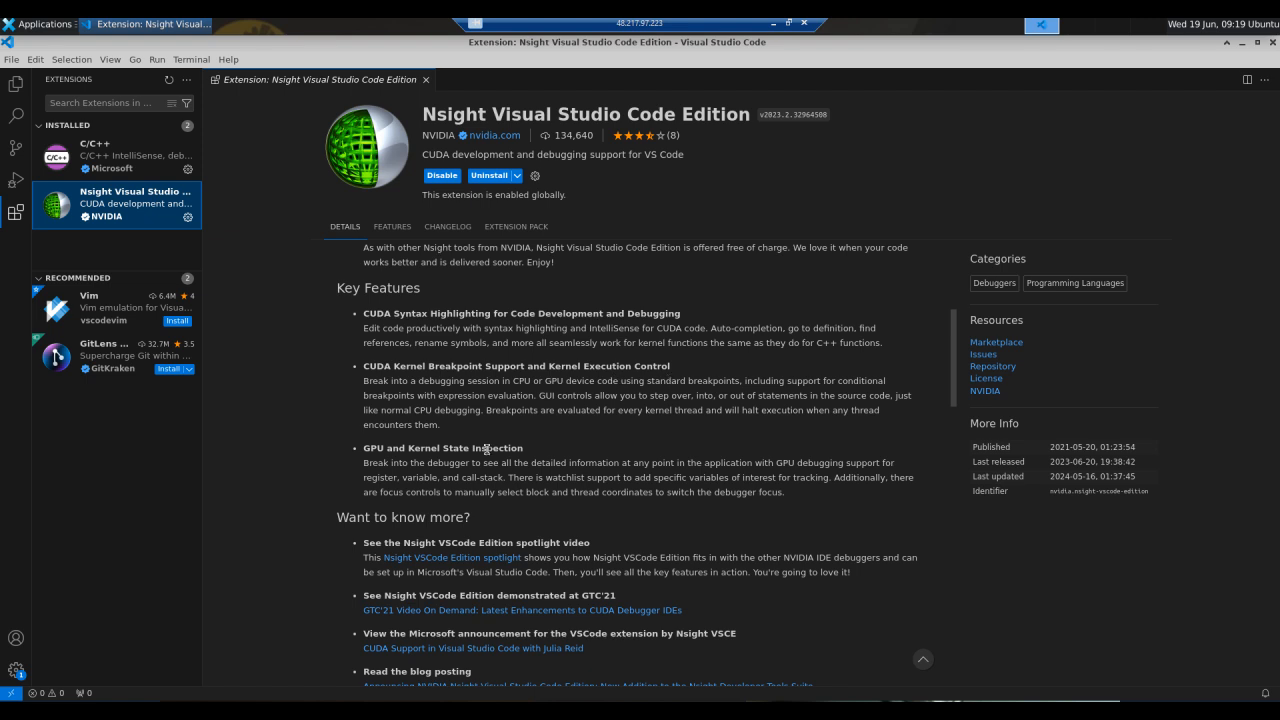
mouse_move(516, 466)
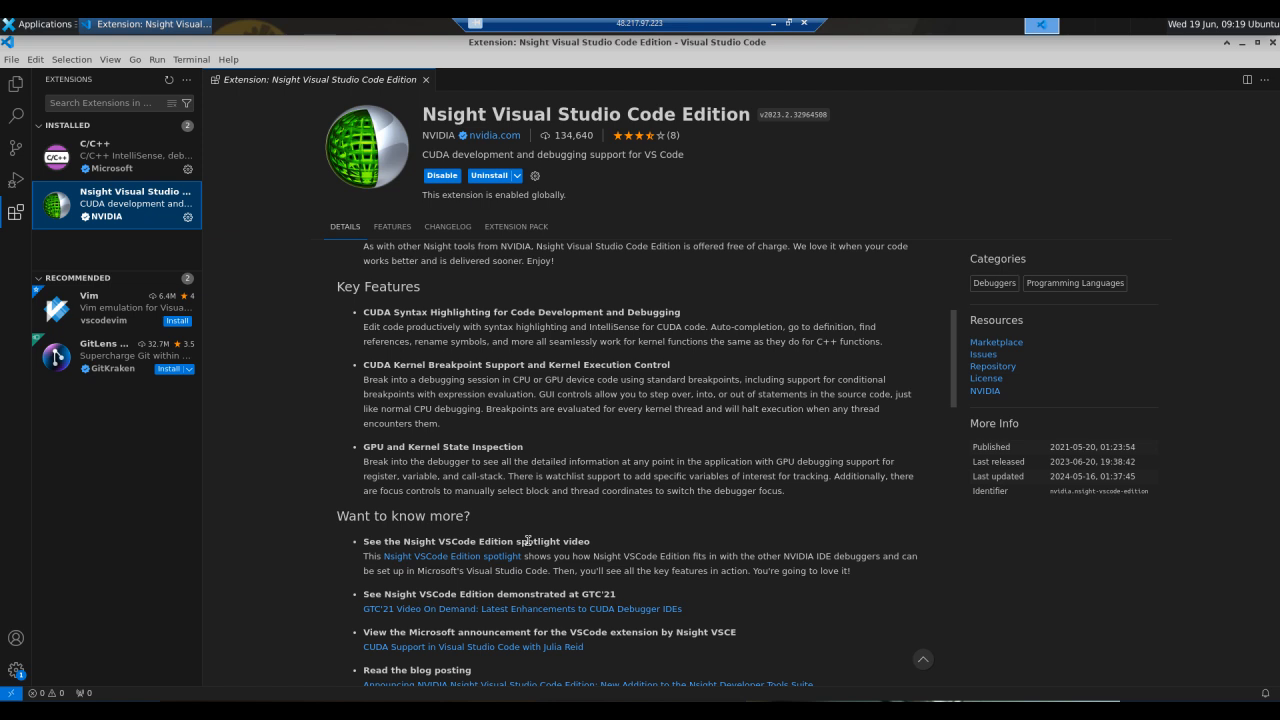
Scroll past Want to know more to the Requirements and Quick Start sections.
scroll(down, 3)
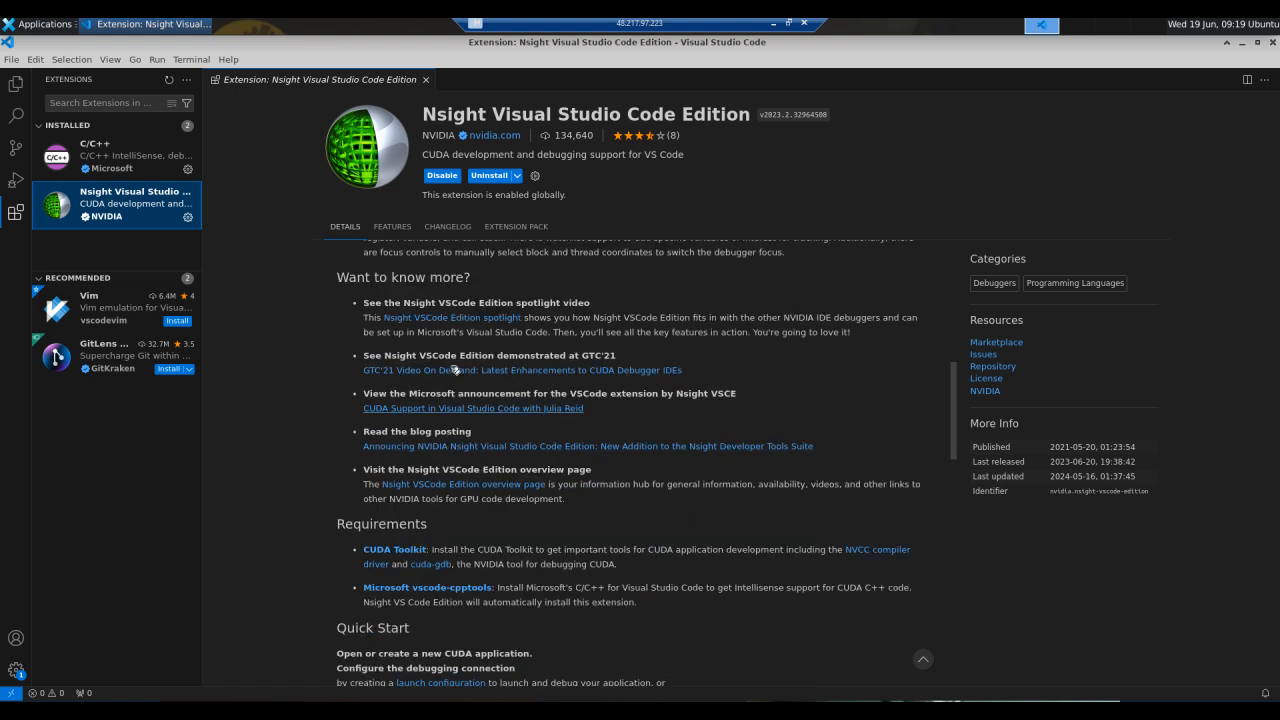
mouse_move(184, 486)
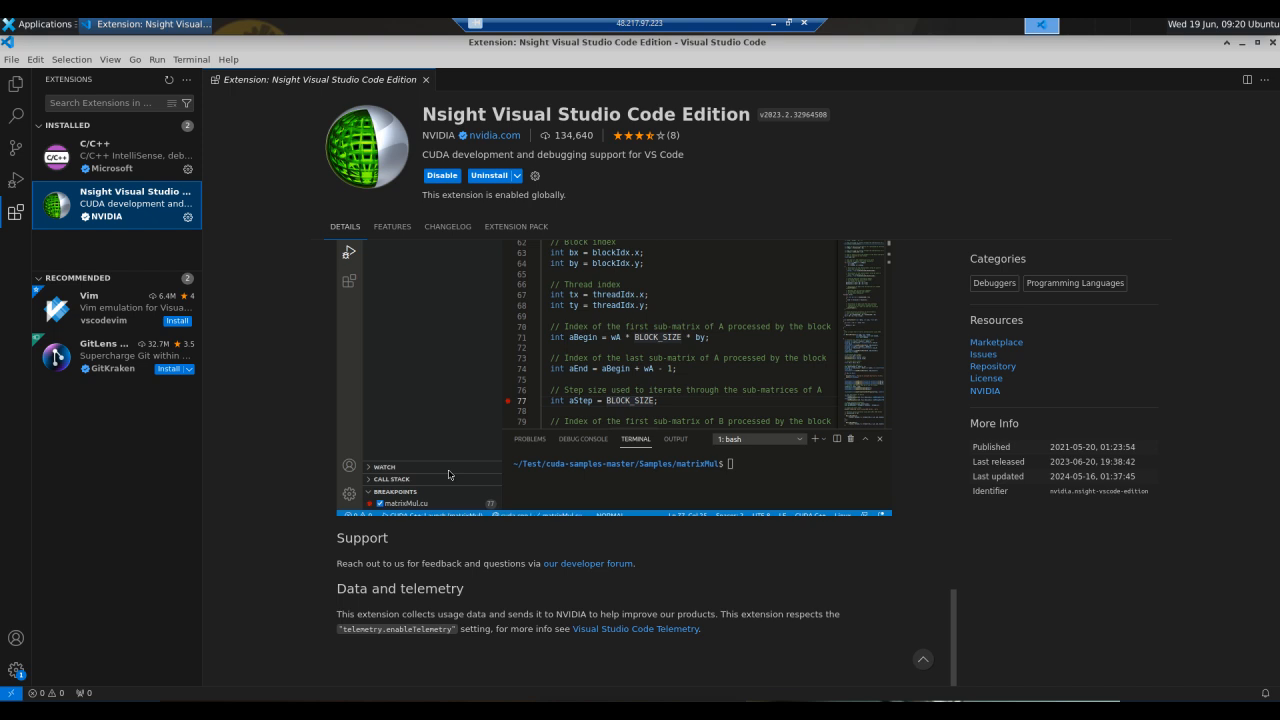
click(582, 440)
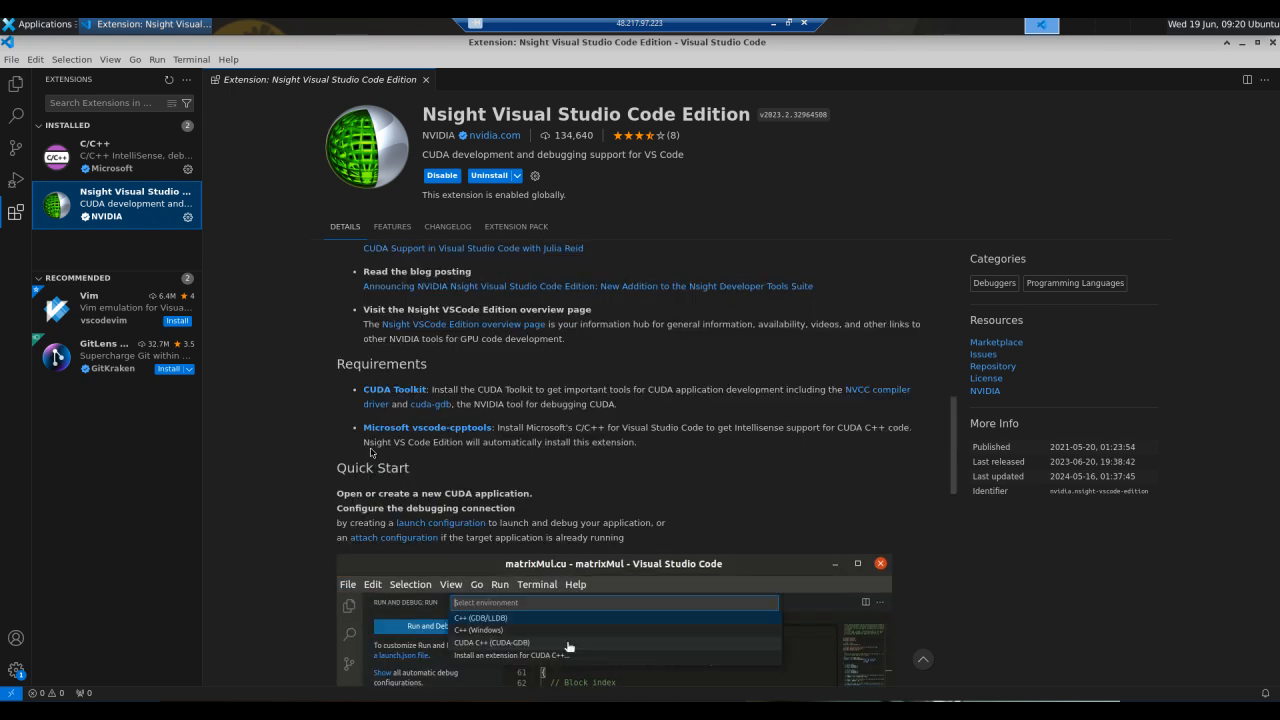
click(490, 642)
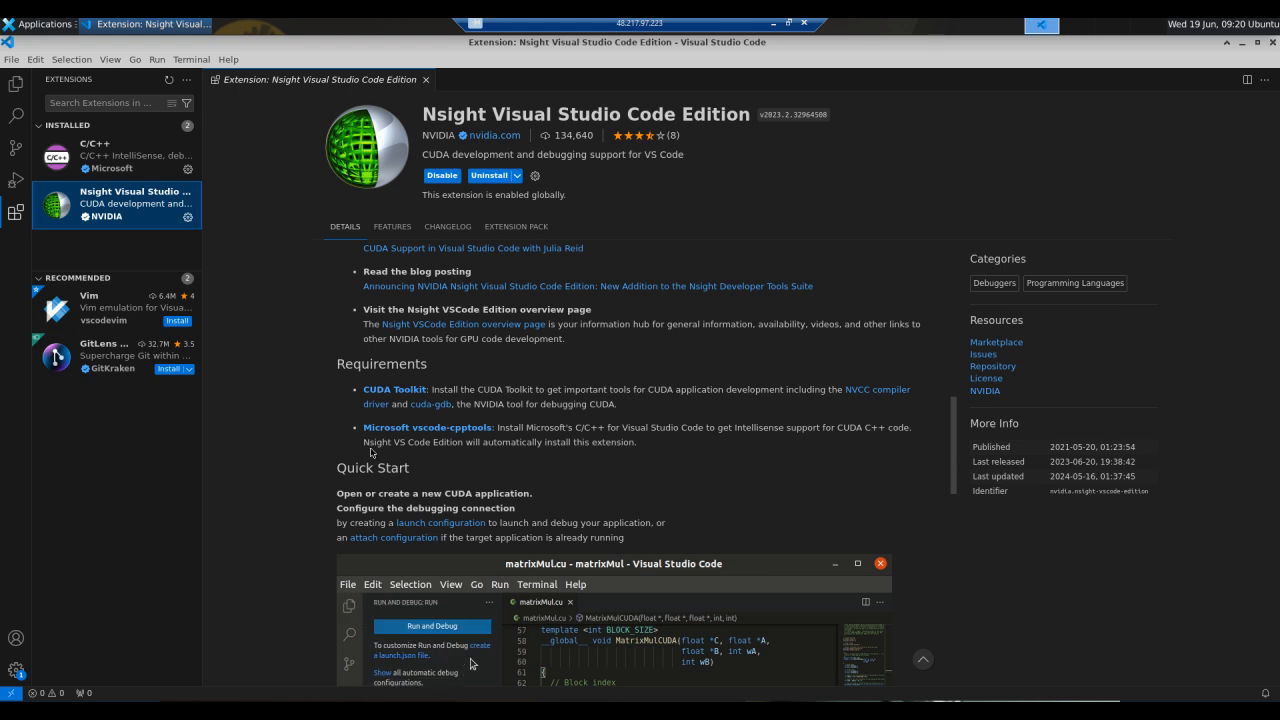
click(432, 626)
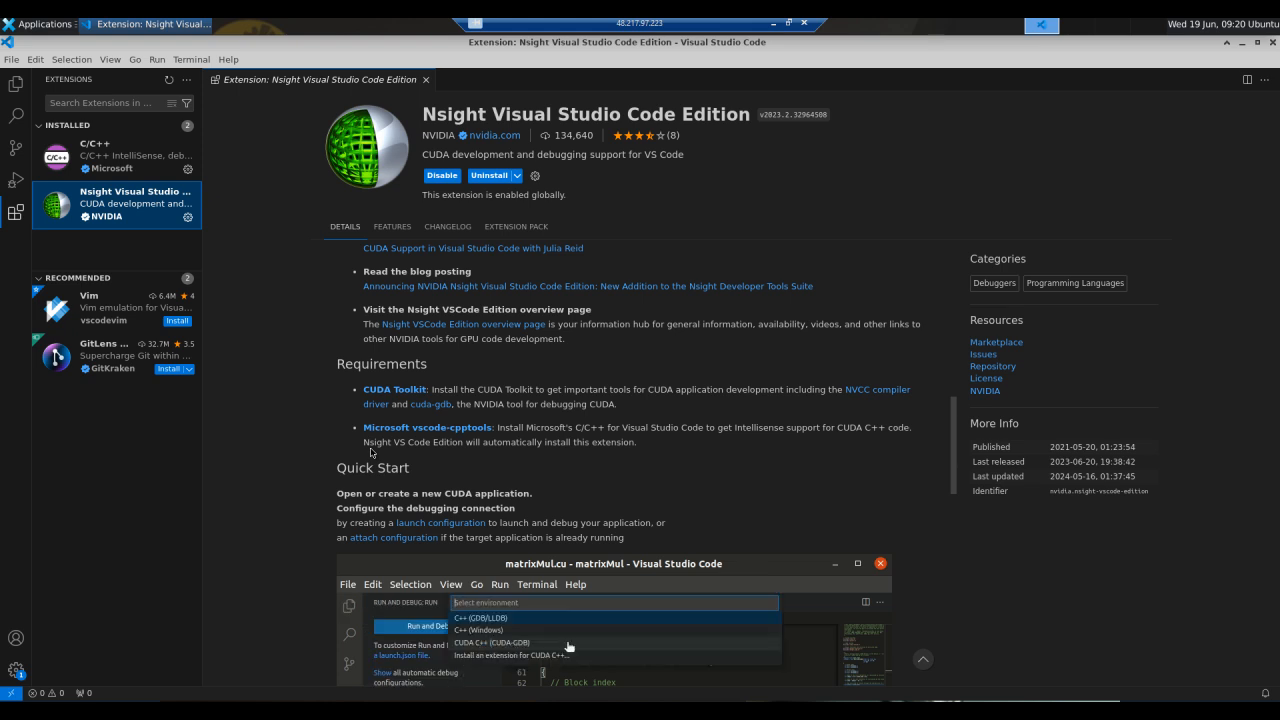
click(492, 642)
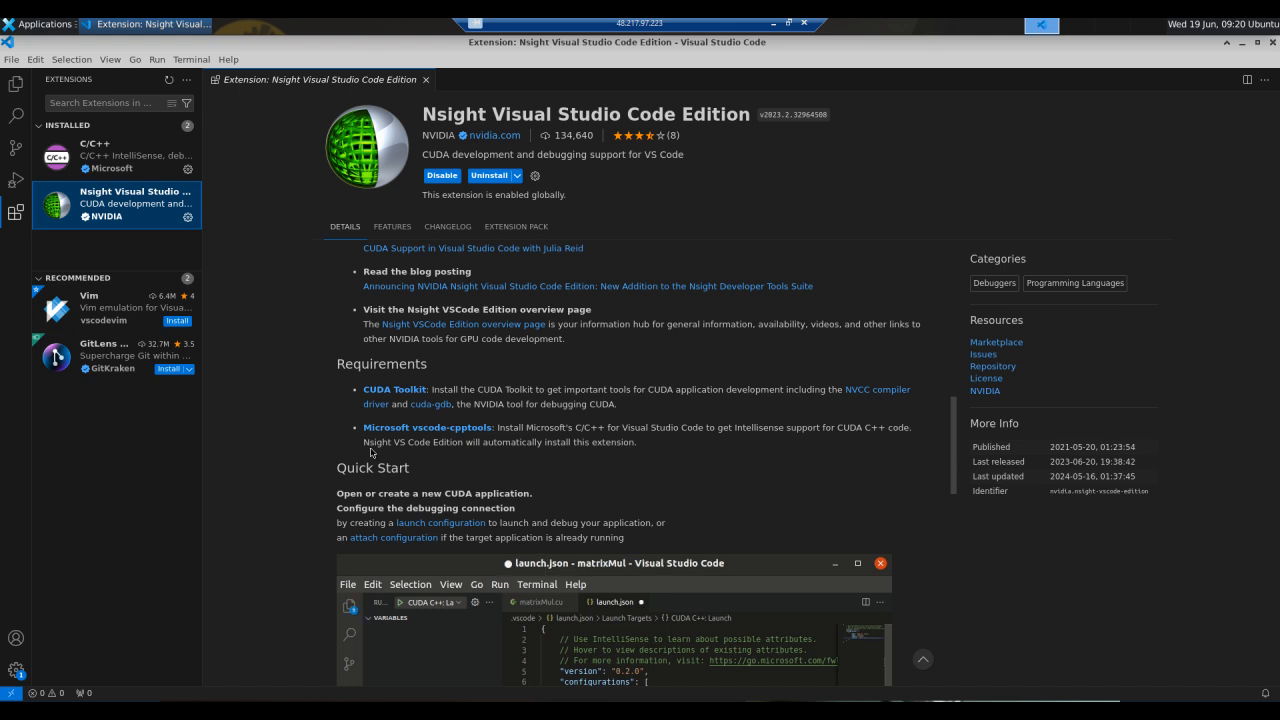
click(538, 600)
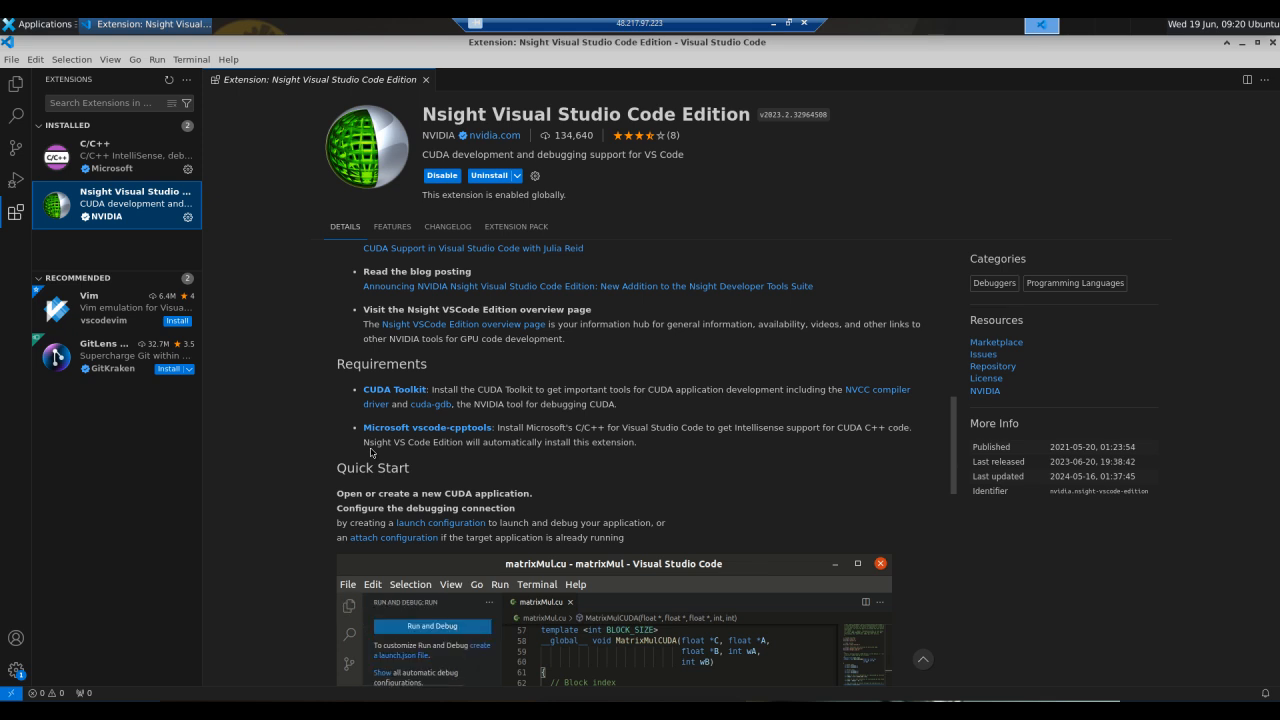
click(432, 626)
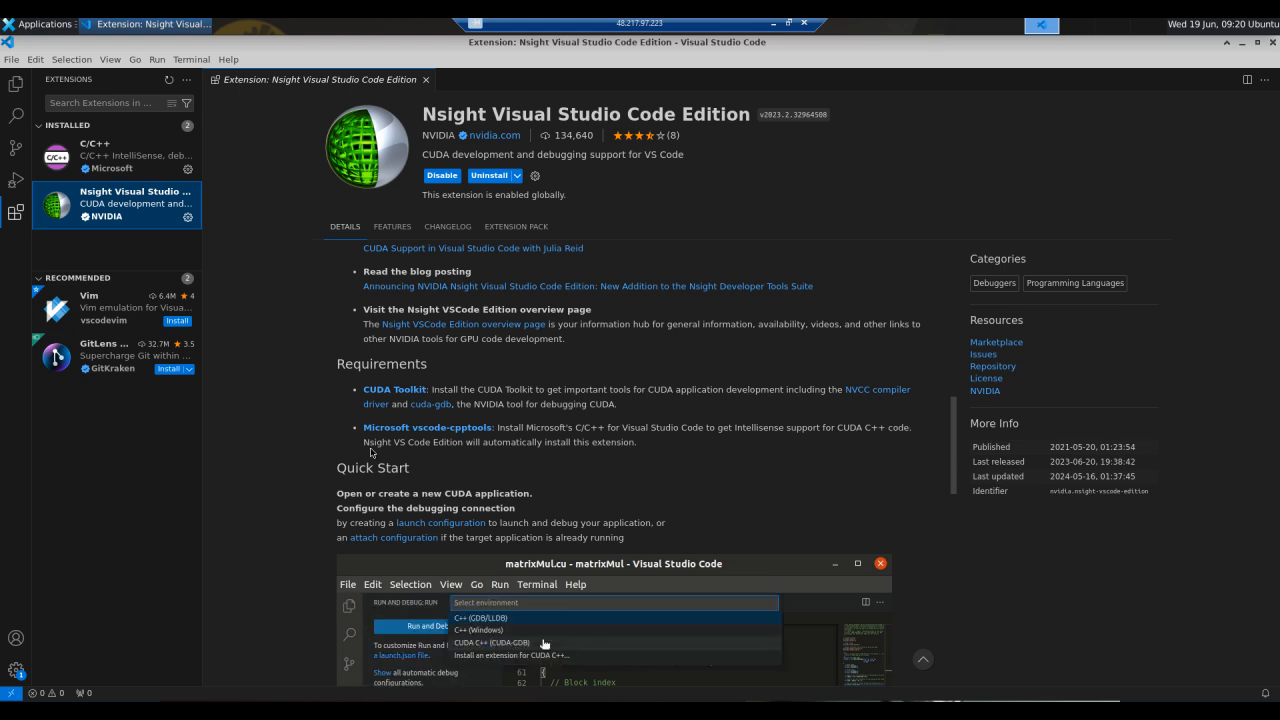
click(492, 642)
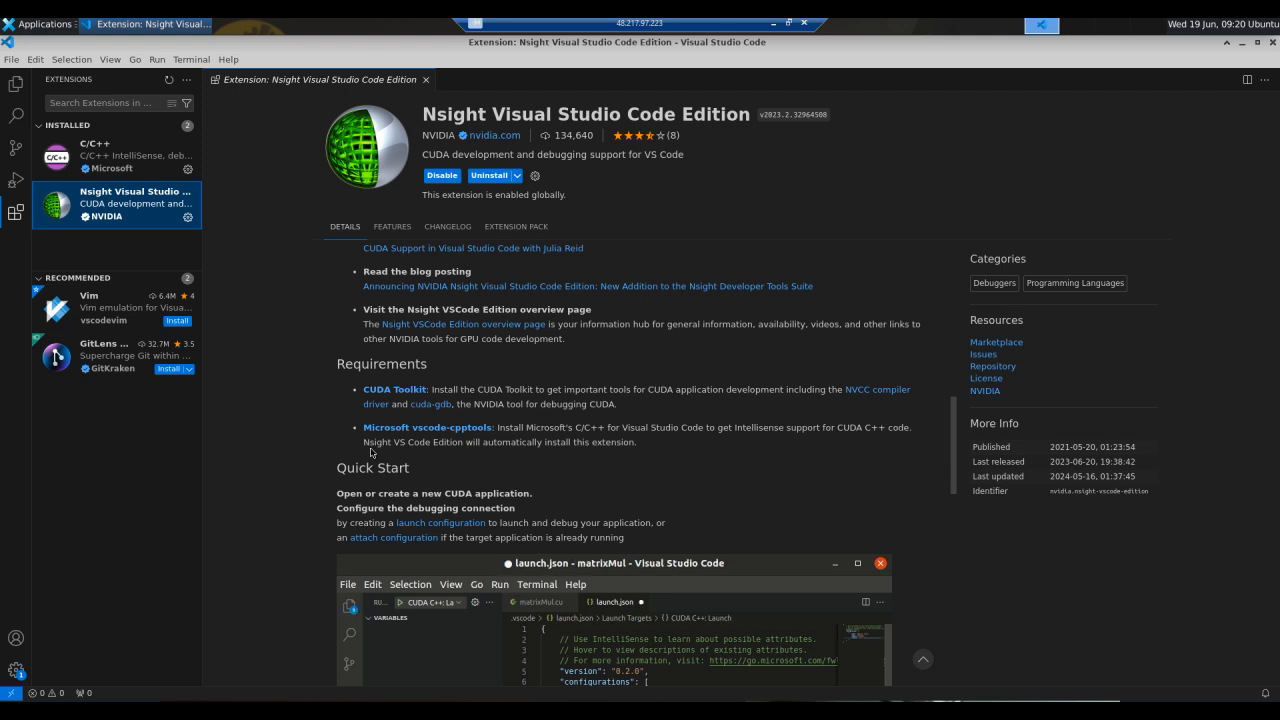
click(540, 600)
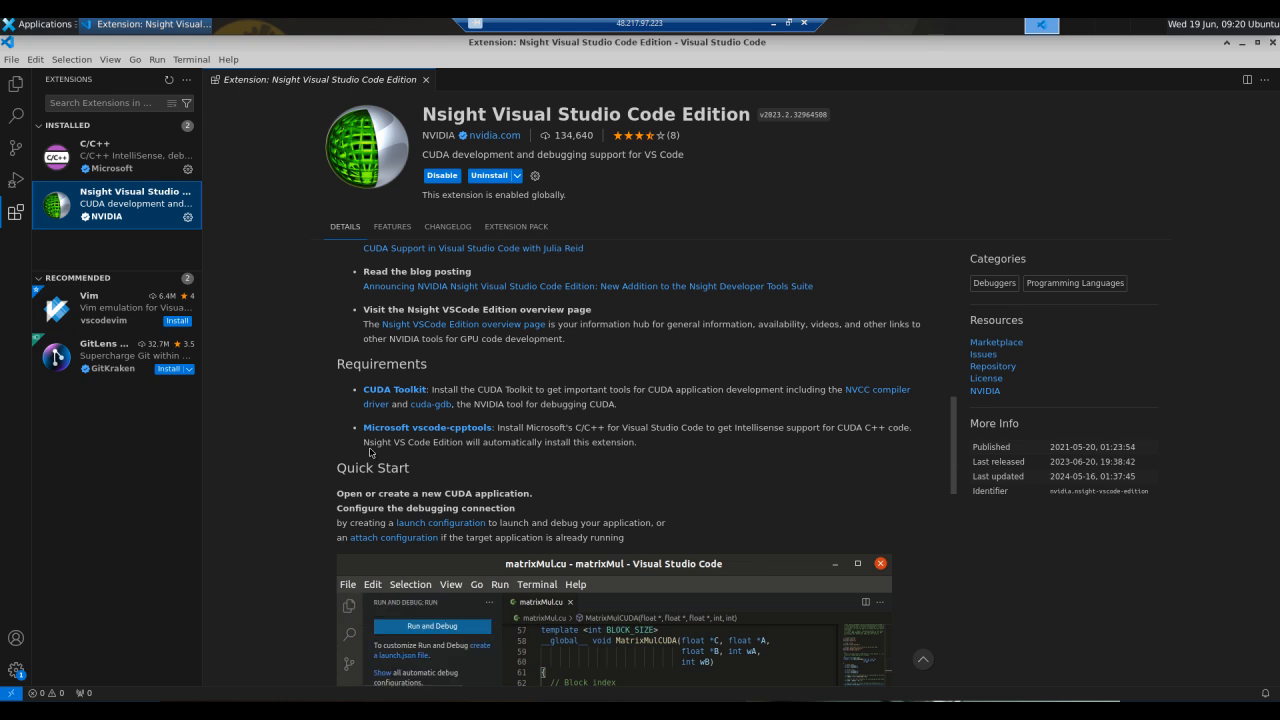
click(432, 626)
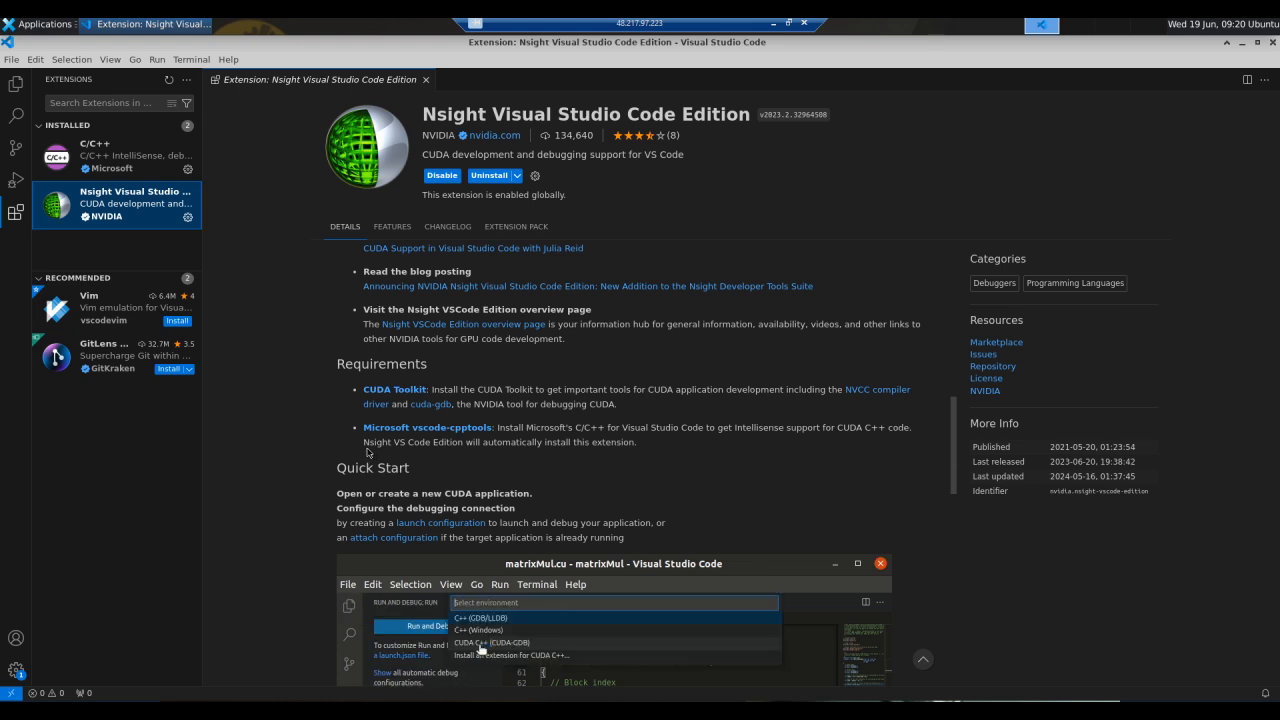
click(492, 642)
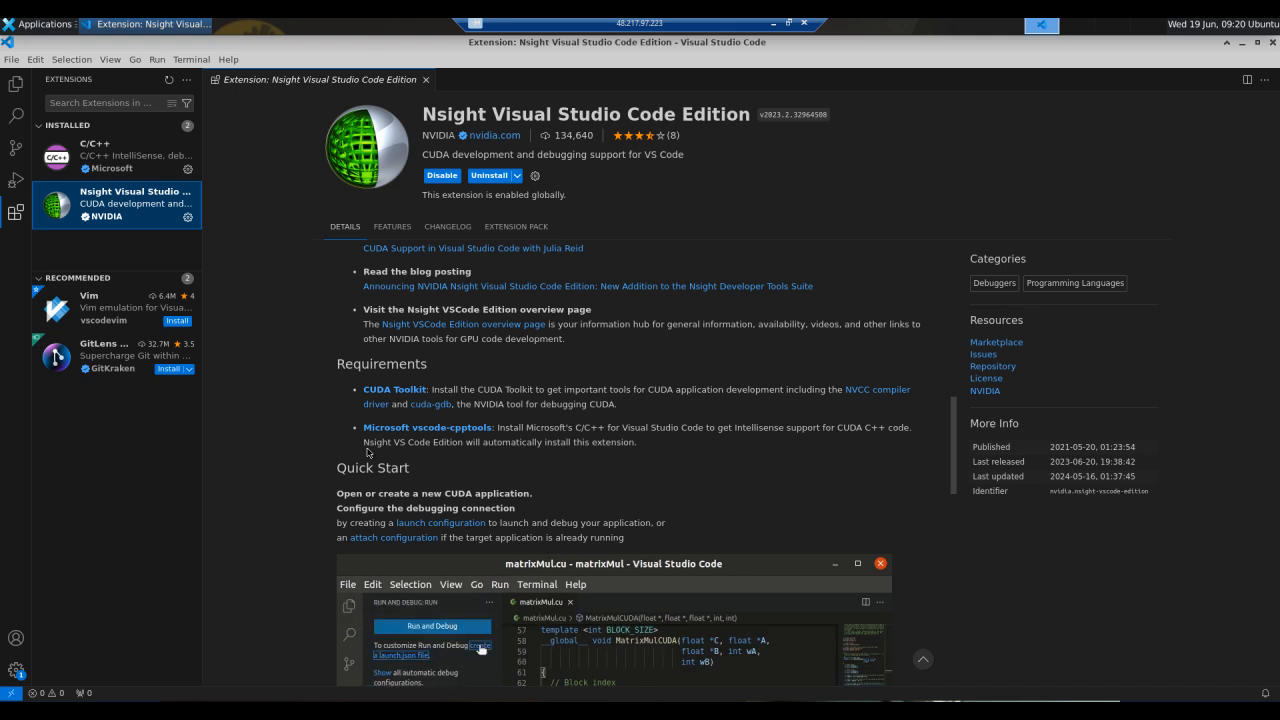
click(402, 650)
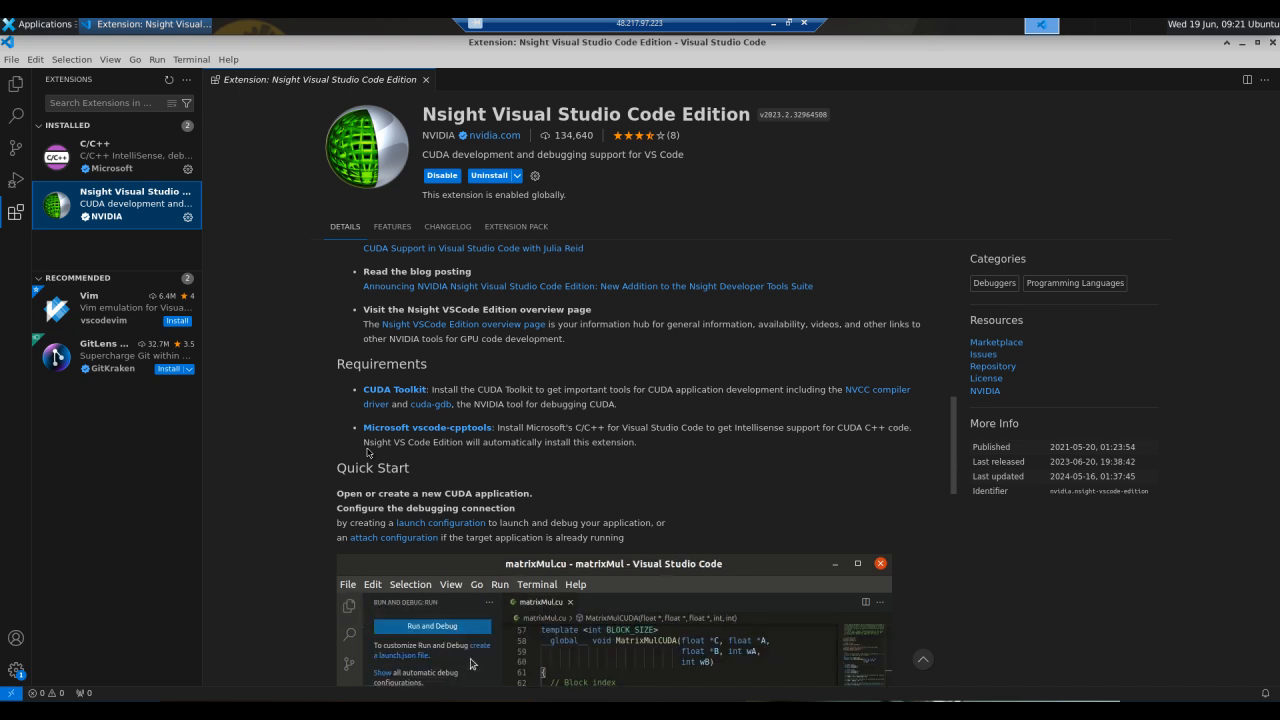
click(432, 626)
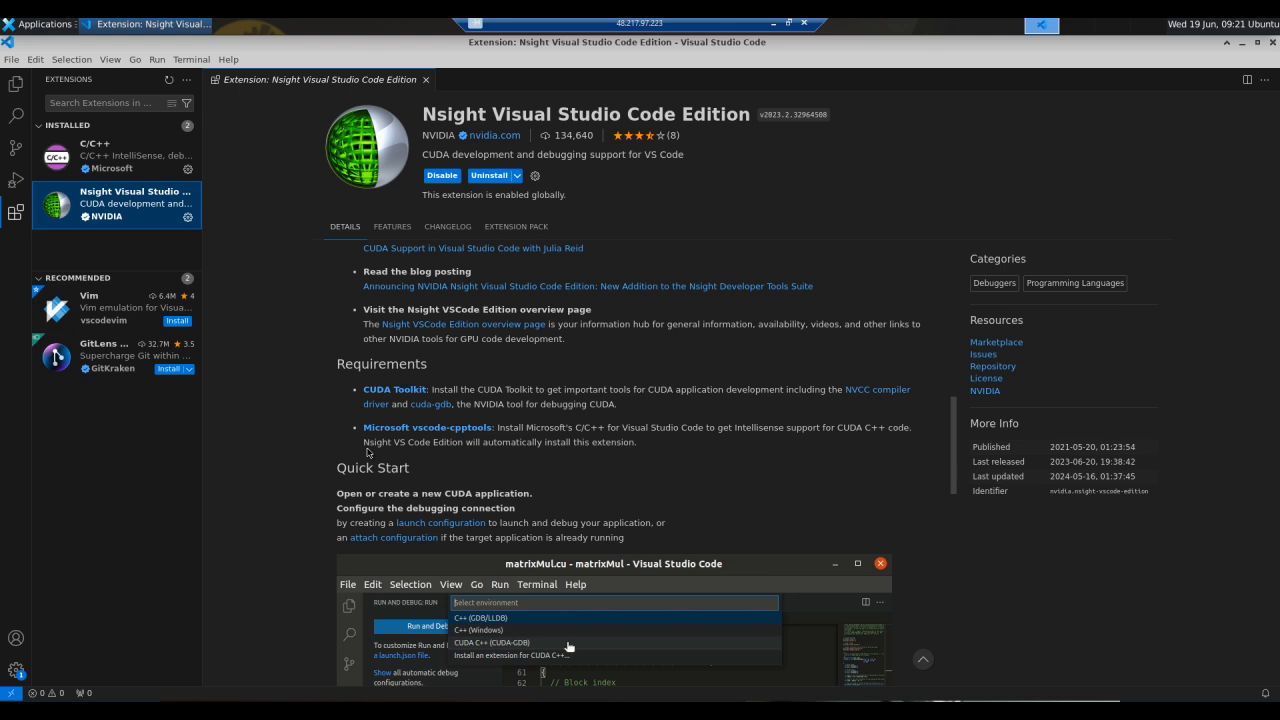
click(492, 642)
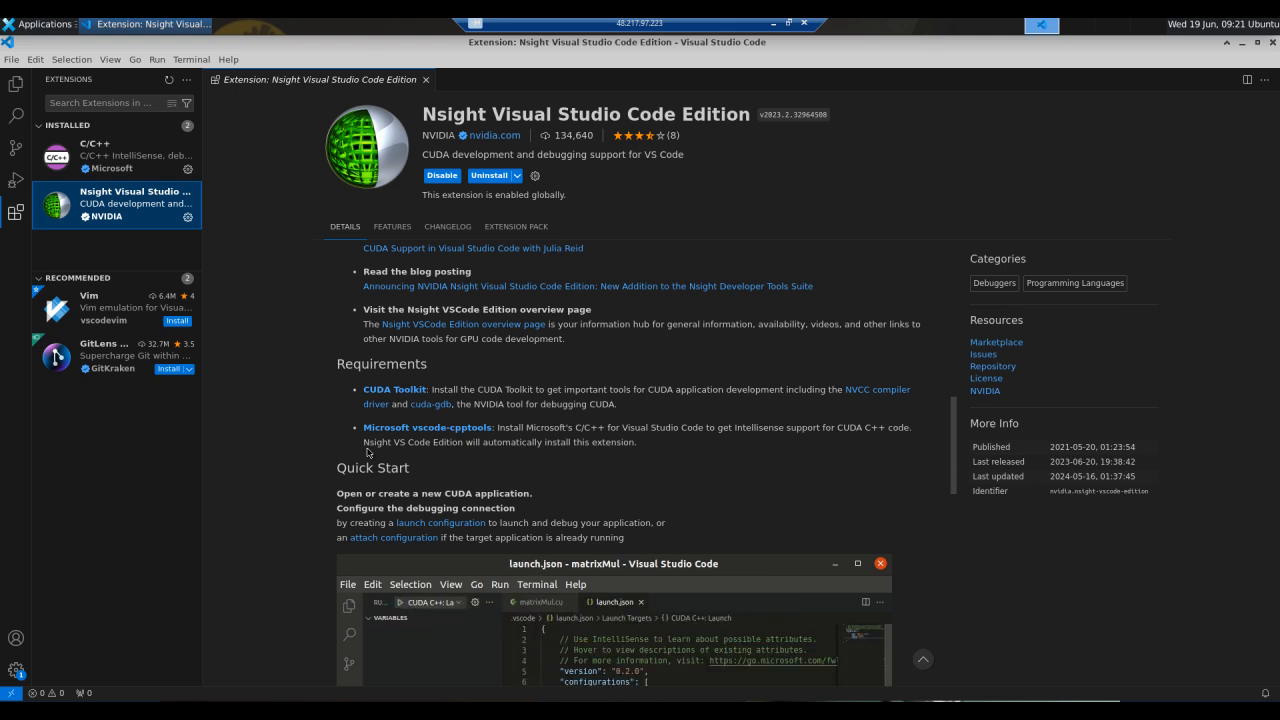